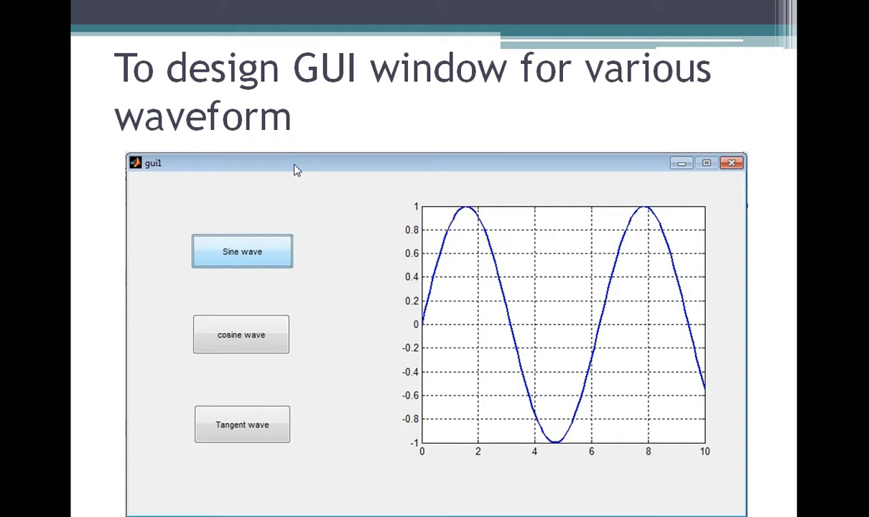
mouse_move(223, 359)
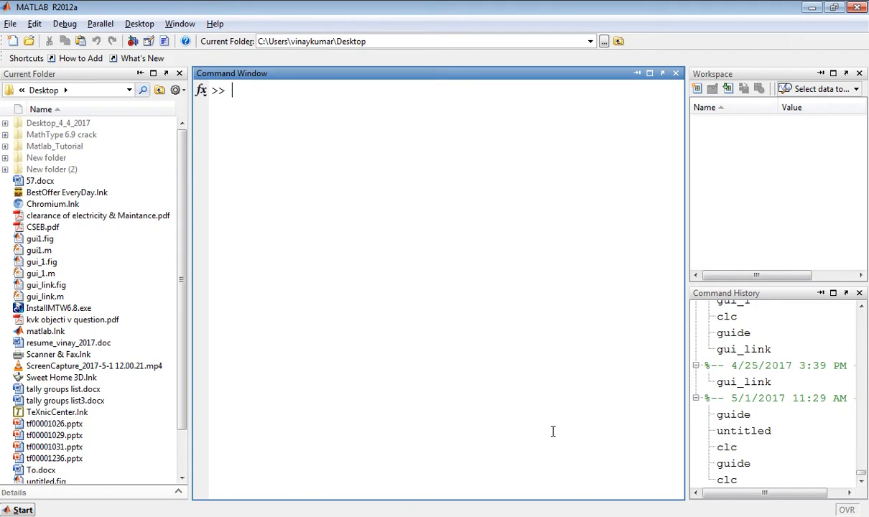
- Run the guide command and accept the Blank GUI (Default) template in the Quick Start dialog
text(guide)
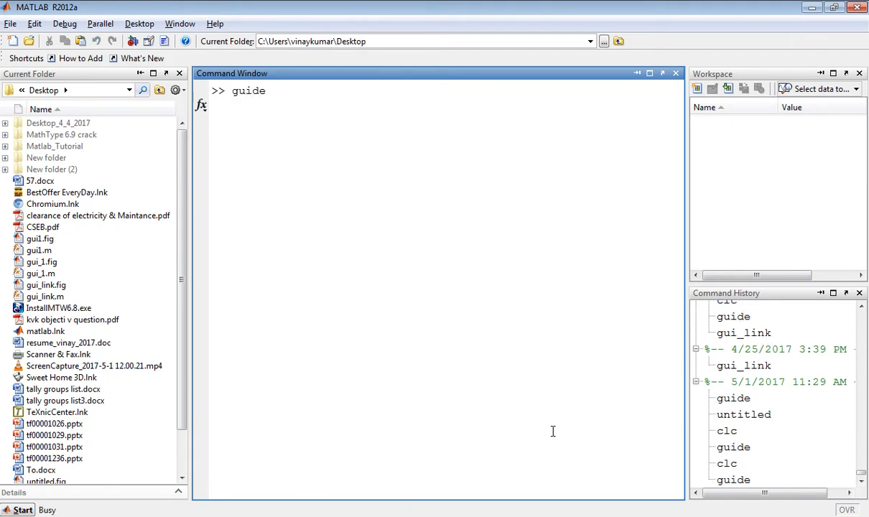
key(enter)
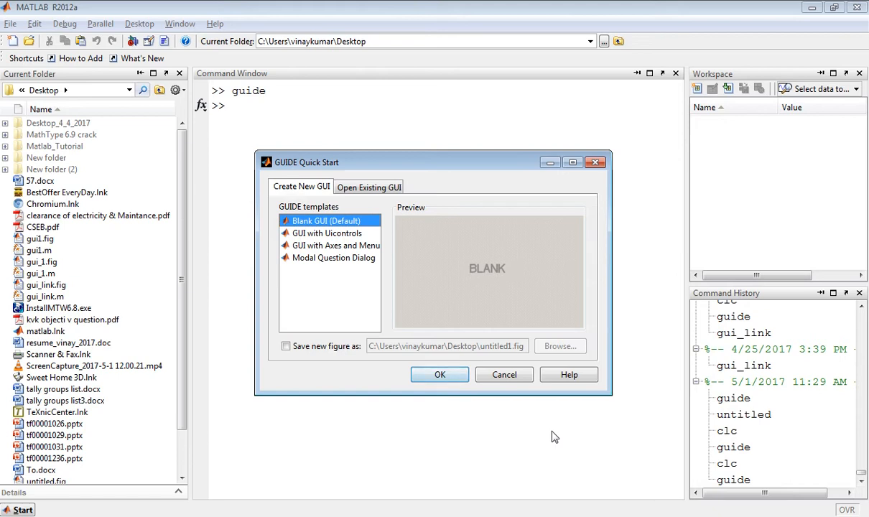
mouse_move(408, 308)
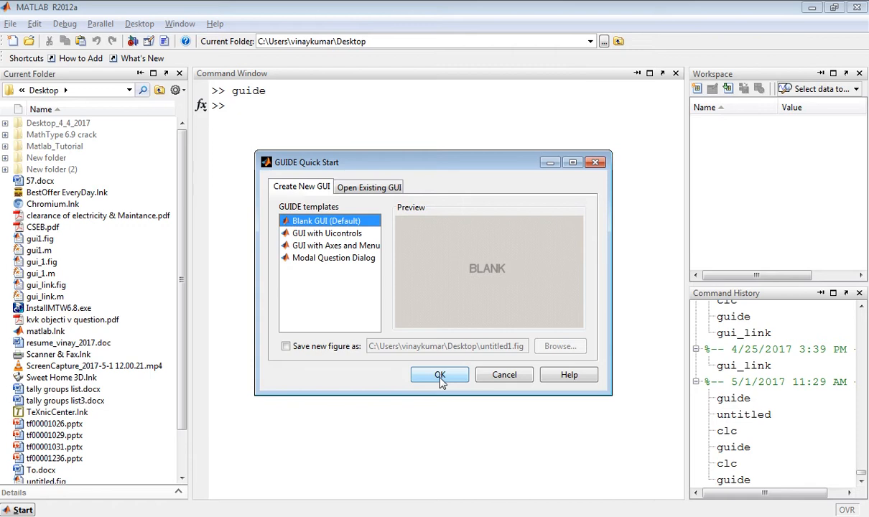
click(439, 373)
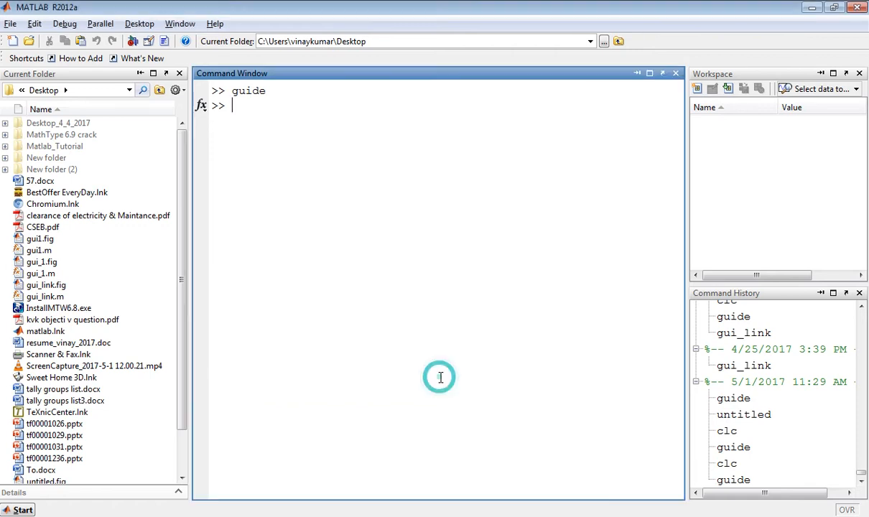
- Confirm to open the blank GUIDE layout editor for untitled2.fig
key(Return)
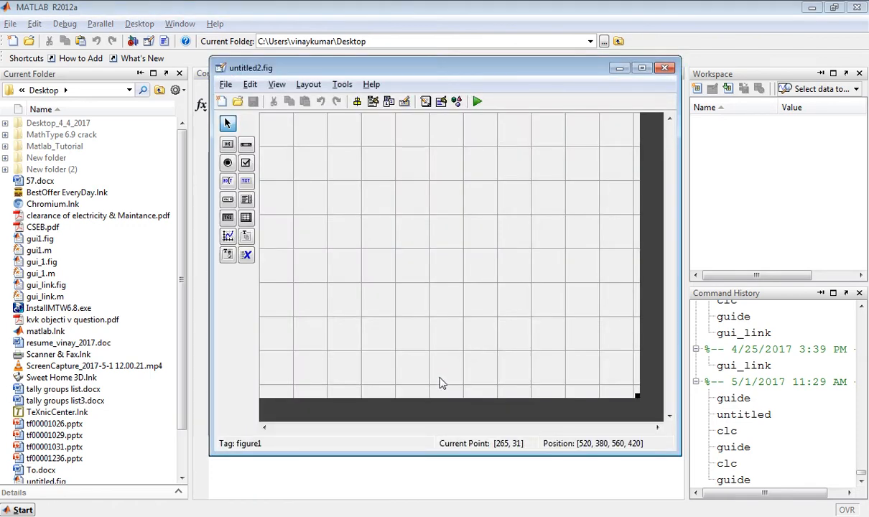
mouse_move(290, 124)
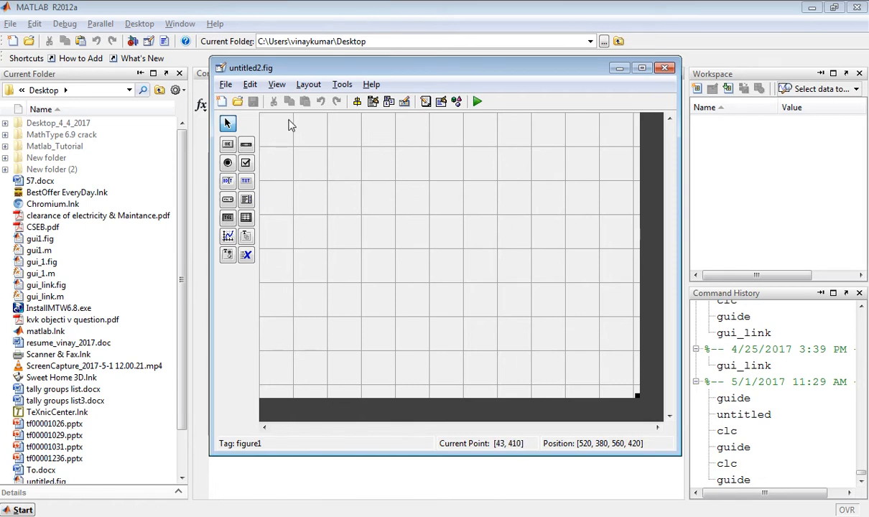
mouse_move(274, 138)
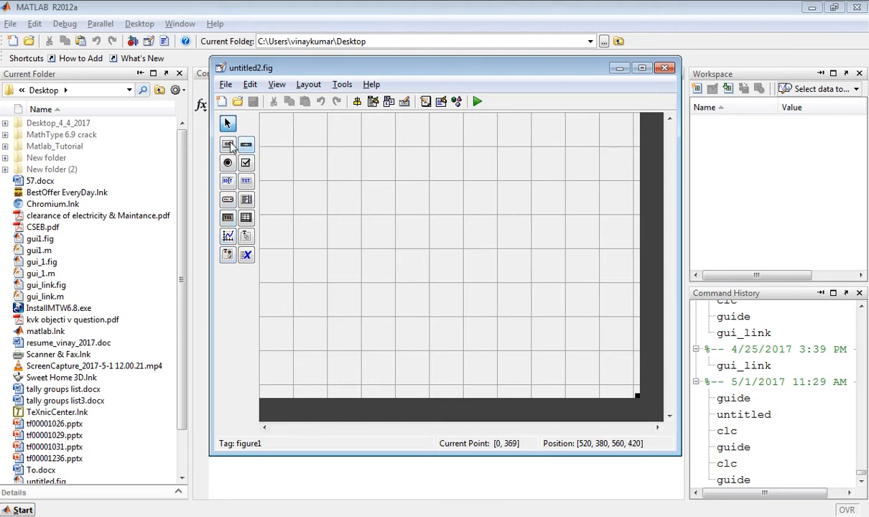
mouse_move(228, 144)
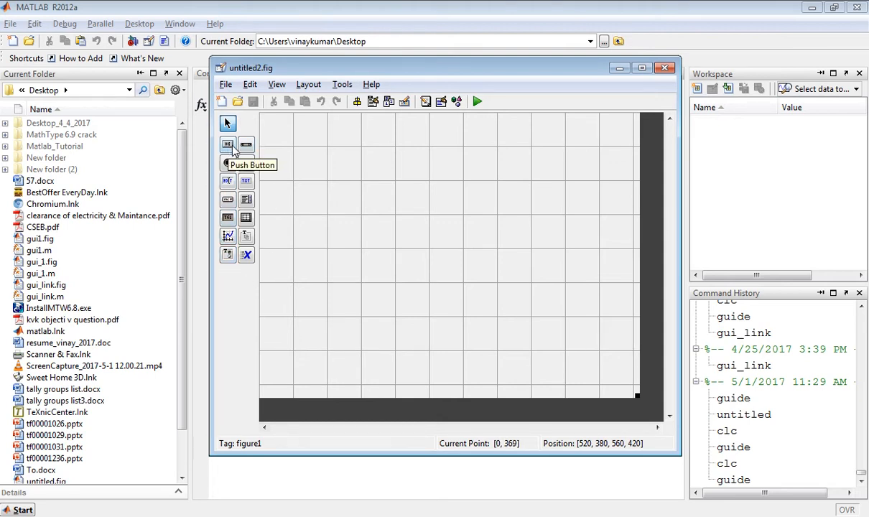
mouse_move(228, 162)
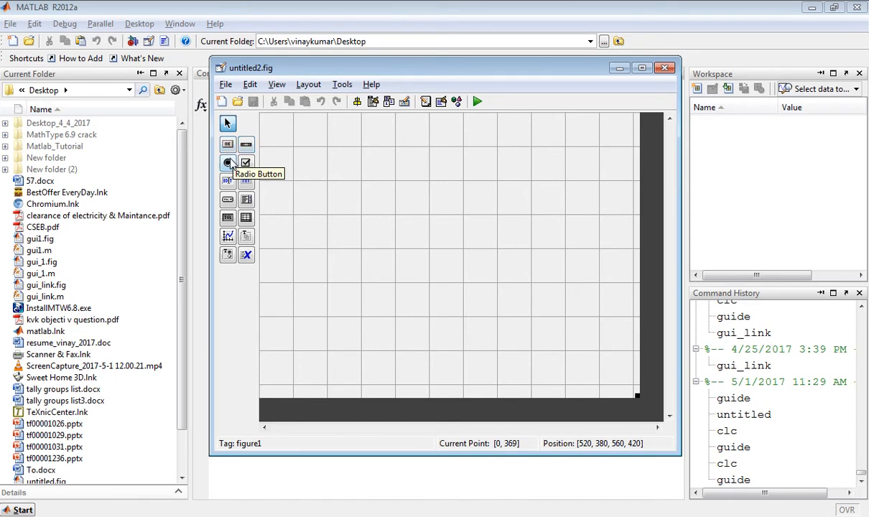
mouse_move(229, 180)
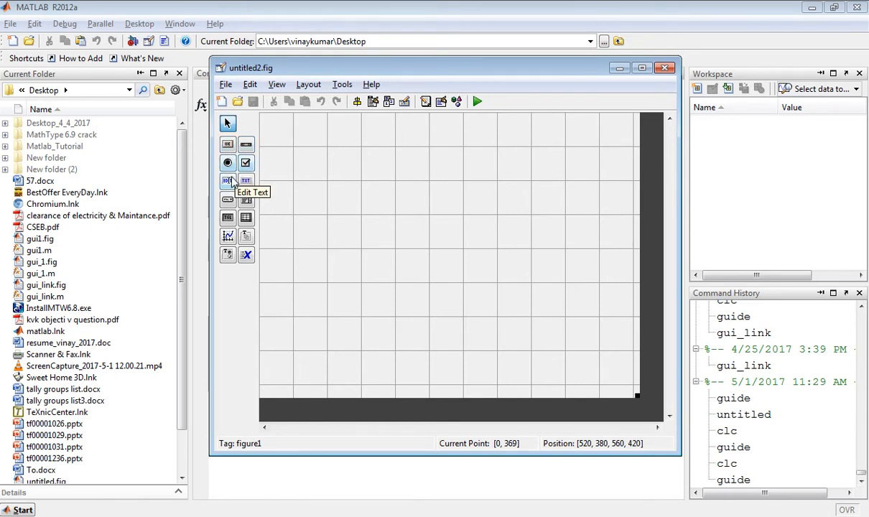
mouse_move(246, 181)
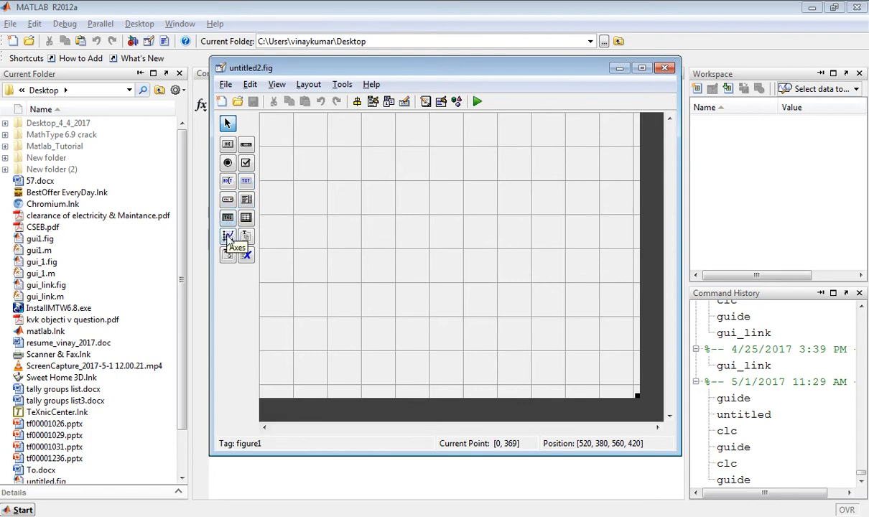
mouse_move(247, 235)
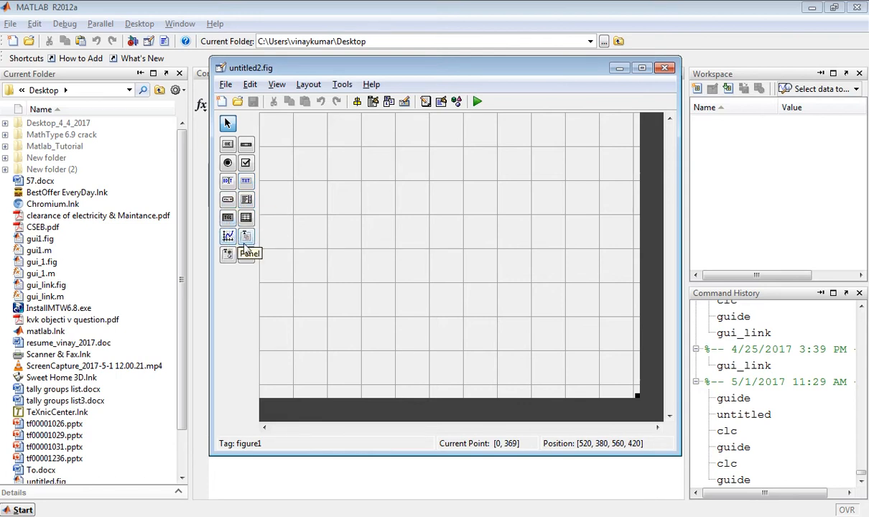
mouse_move(247, 255)
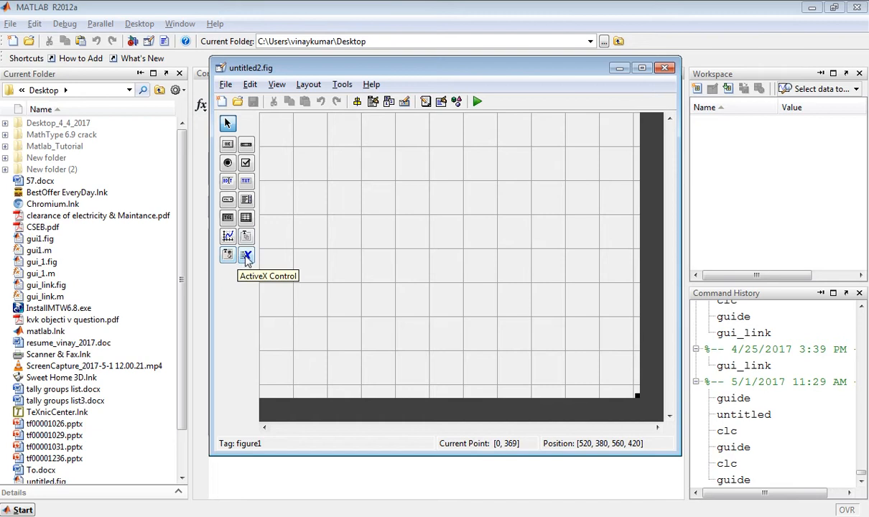
mouse_move(259, 158)
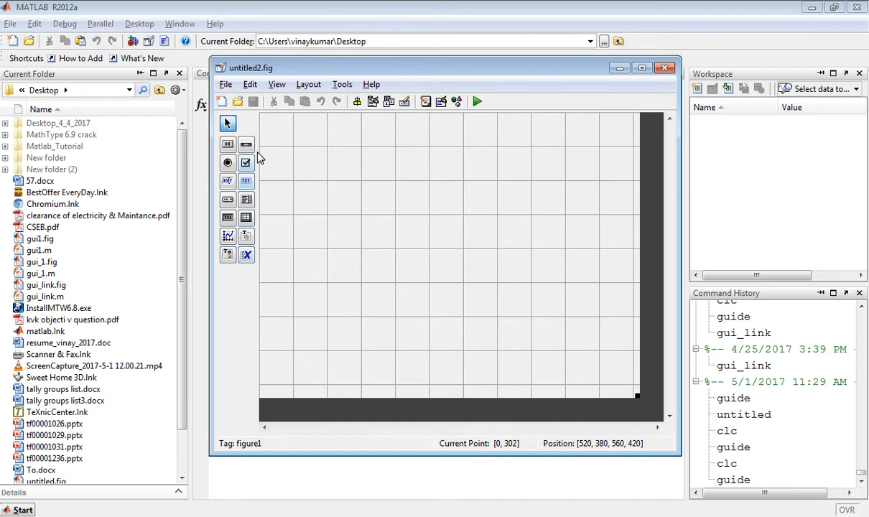
mouse_move(227, 254)
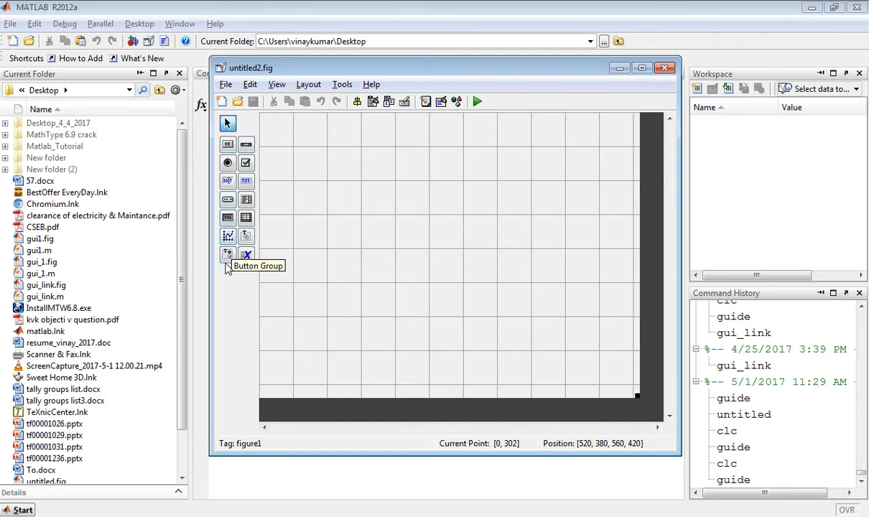
mouse_move(276, 200)
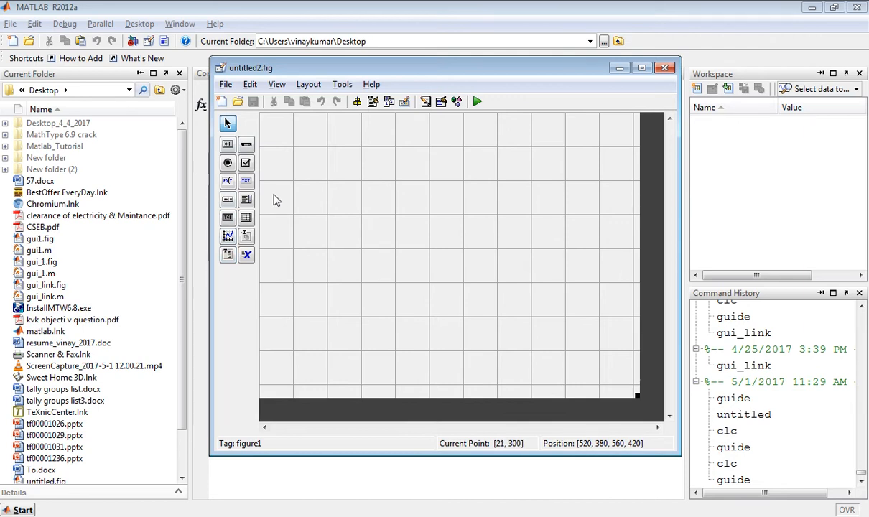
mouse_move(453, 215)
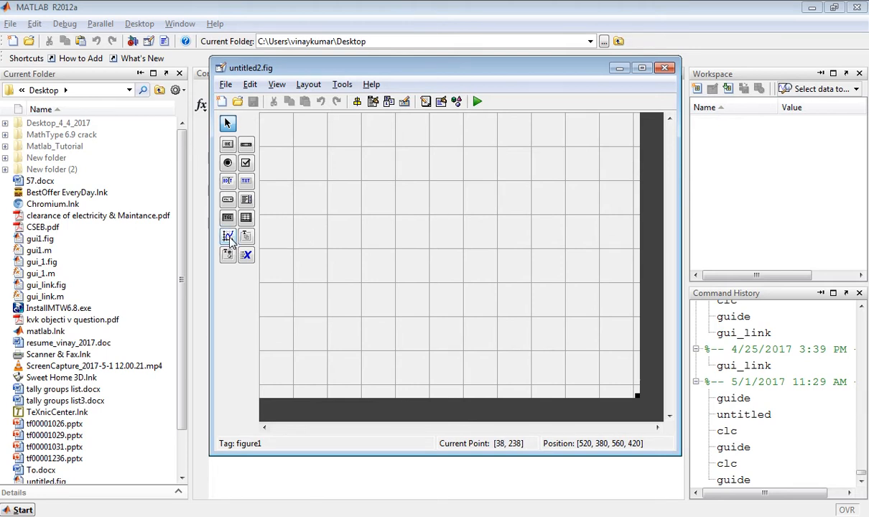
- Draw the axes1 plotting area at upper right and push buttons down the left side
click(228, 237)
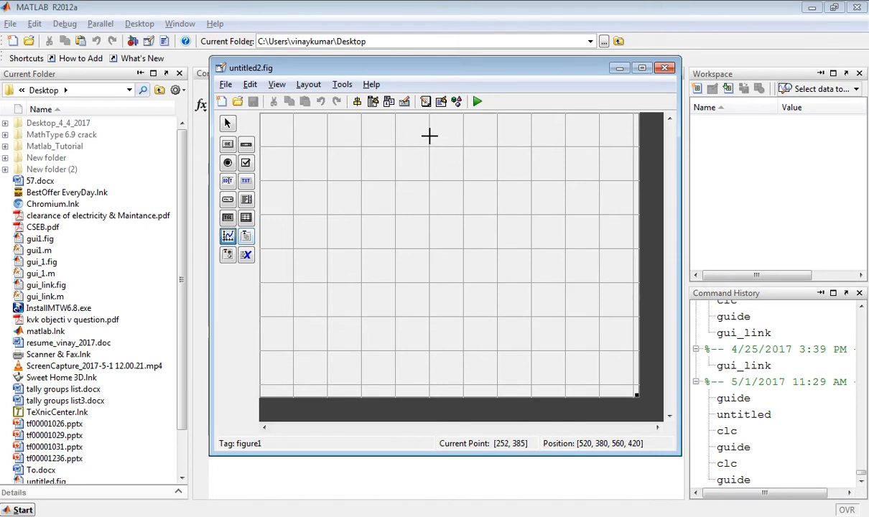
drag(430, 135, 576, 267)
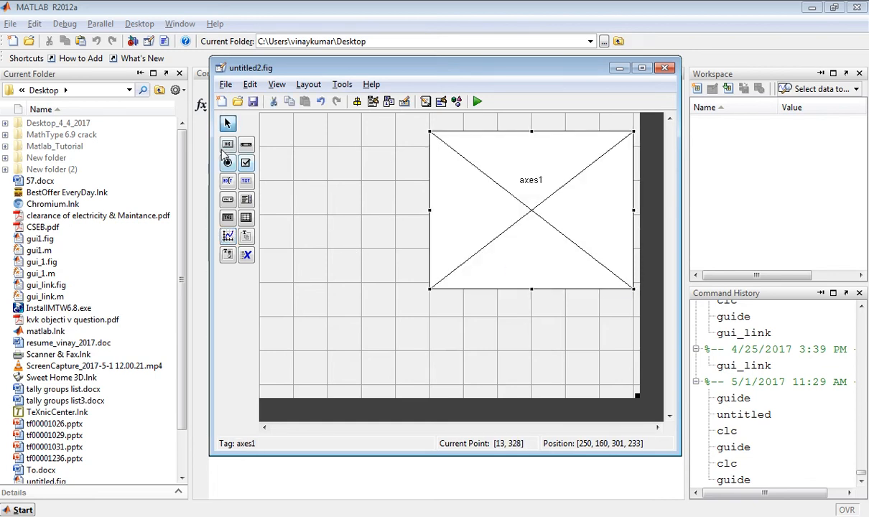
mouse_move(228, 144)
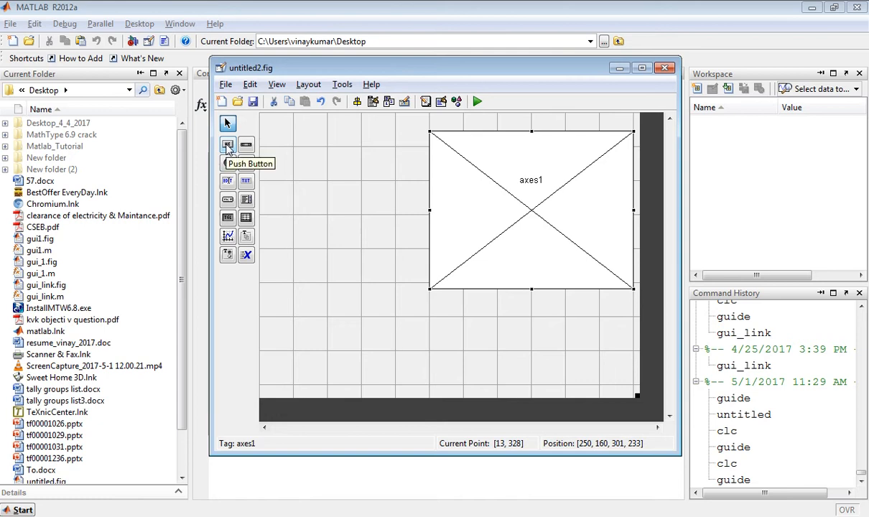
click(227, 144)
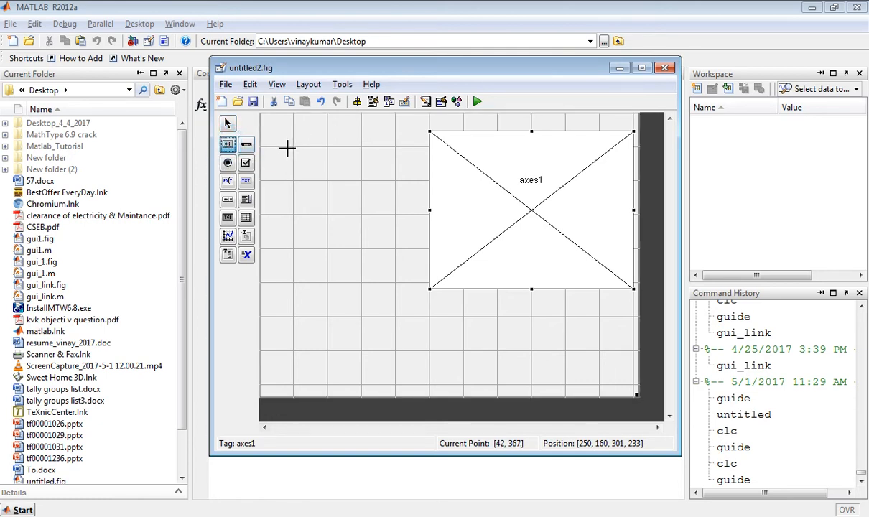
drag(287, 148, 344, 174)
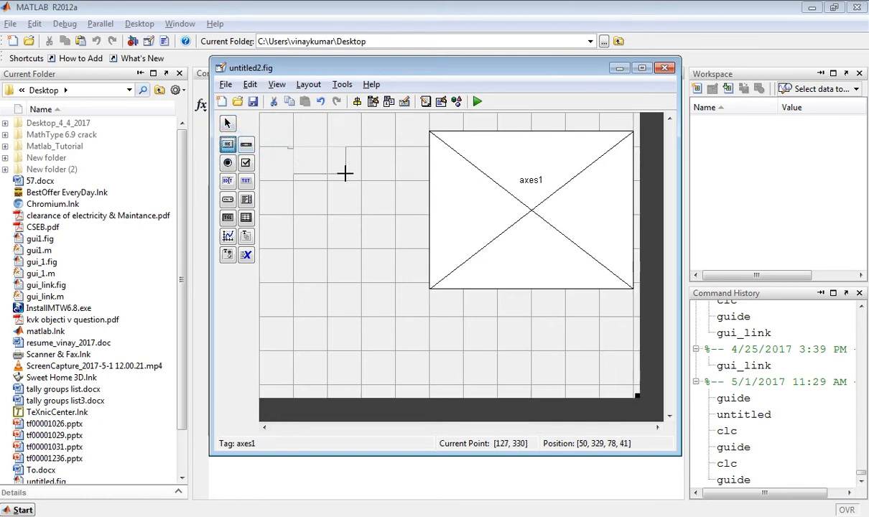
click(227, 143)
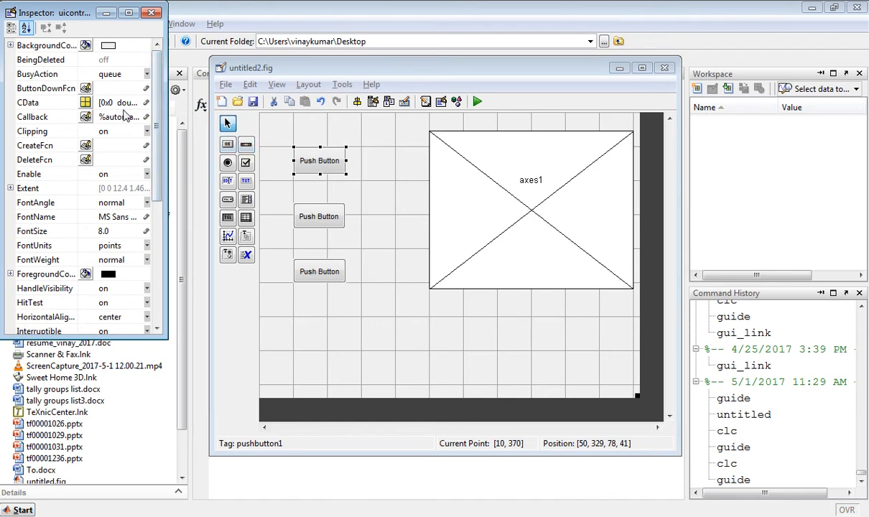
- Set the first button's String and Tag to sine in the Property Inspector and close it
scroll(down, 3)
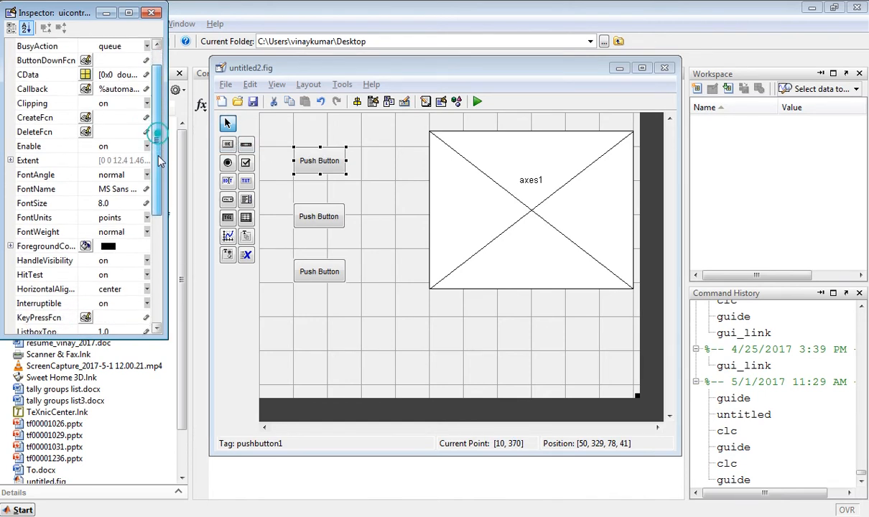
scroll(down, 3)
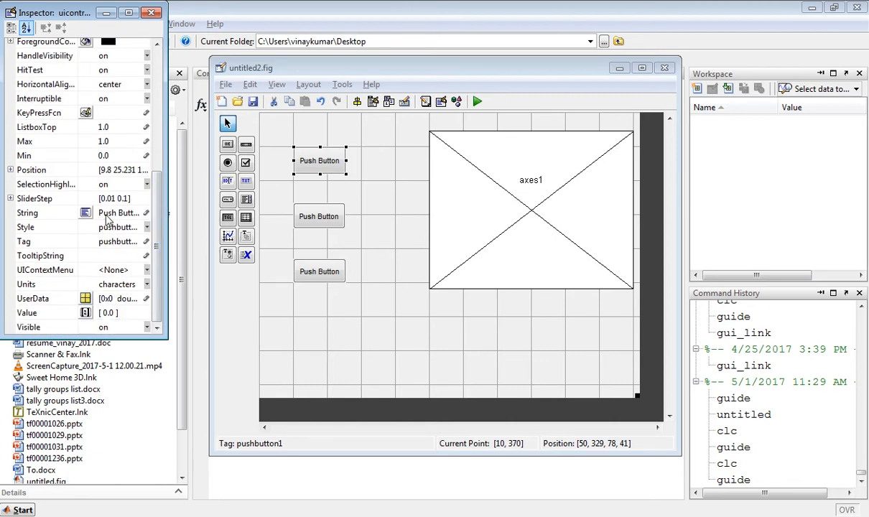
click(43, 212)
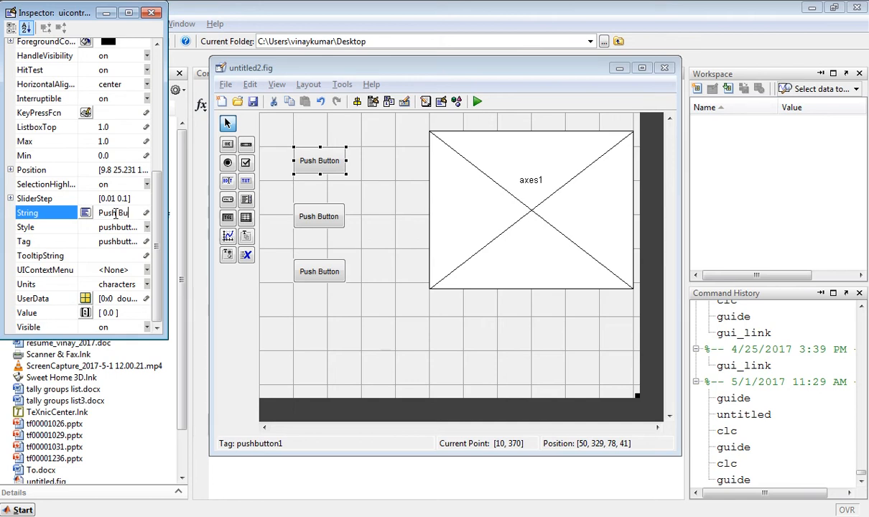
text(sine)
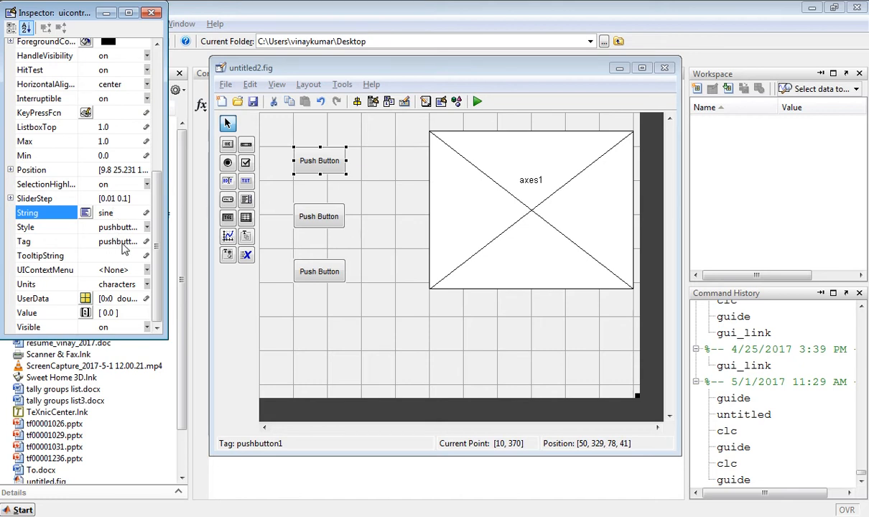
click(118, 241)
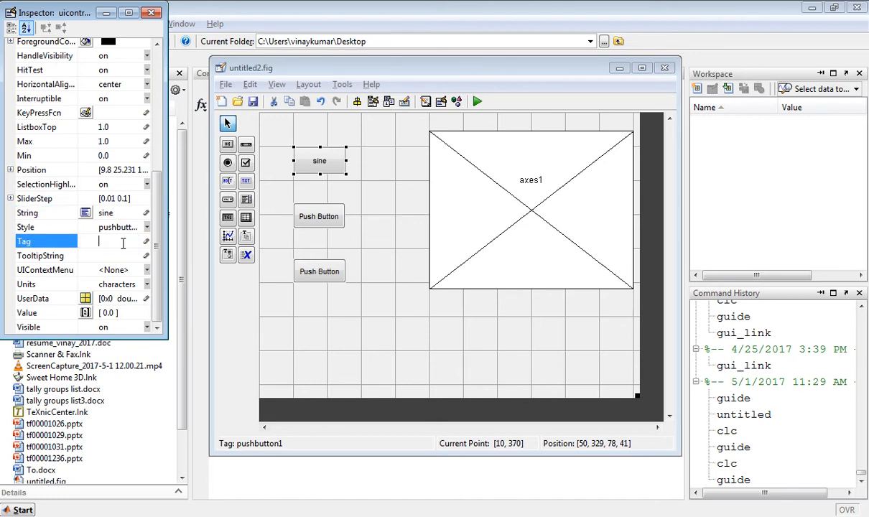
text(sine)
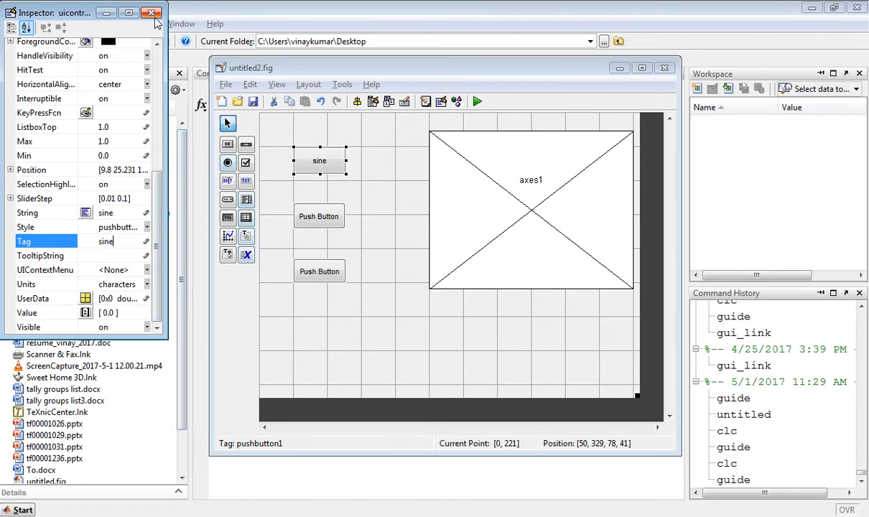
click(151, 11)
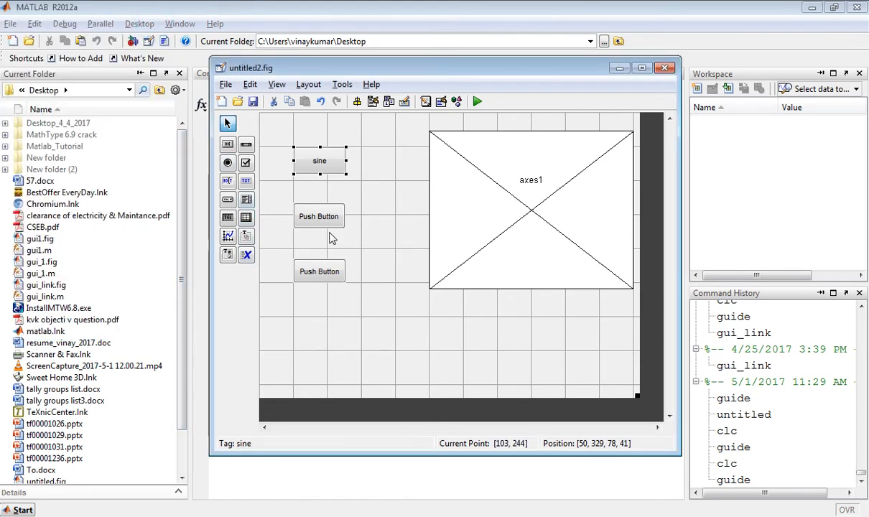
mouse_move(352, 181)
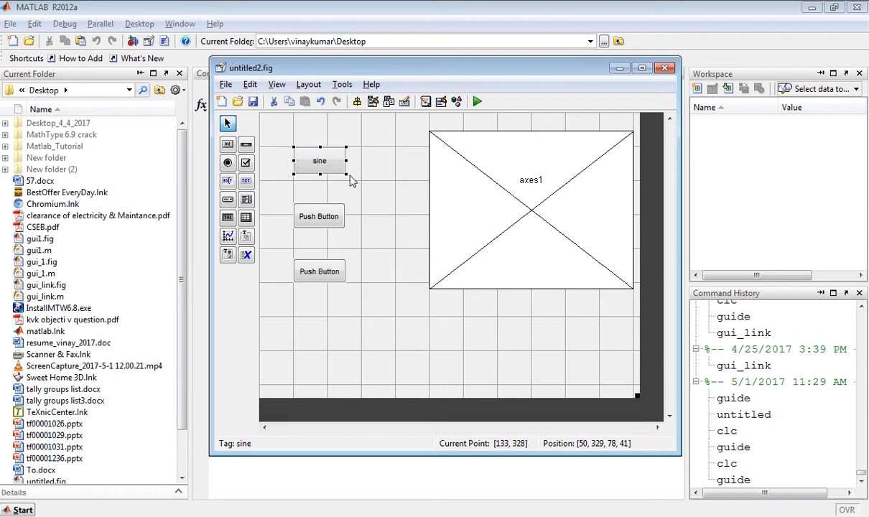
mouse_move(327, 166)
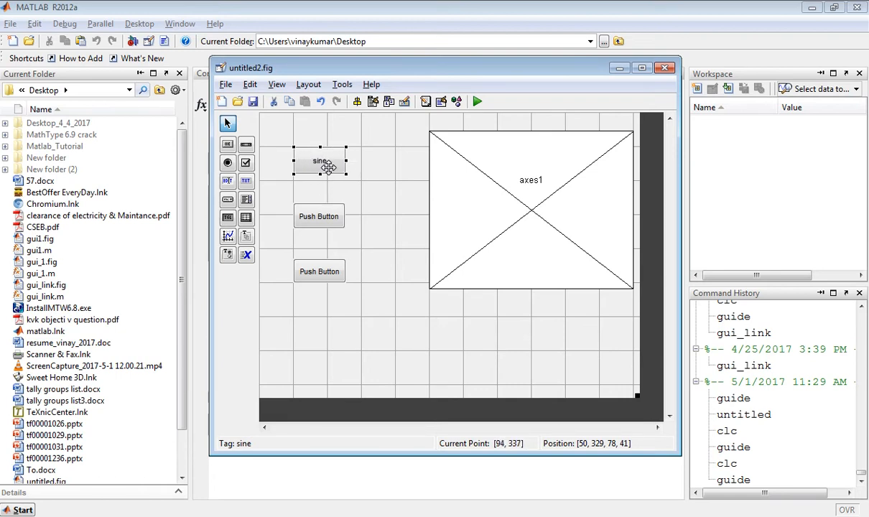
mouse_move(342, 181)
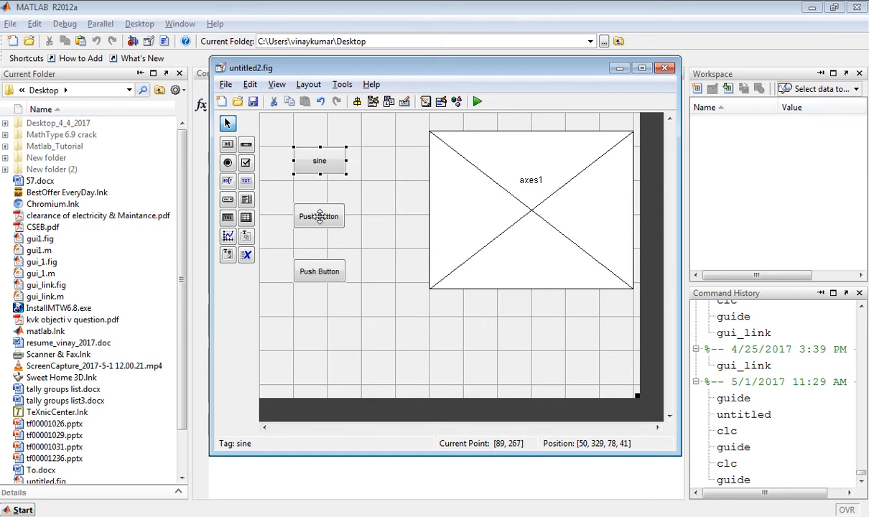
- Set the second button's String to cosine in its Property Inspector and begin editing its Tag
click(319, 216)
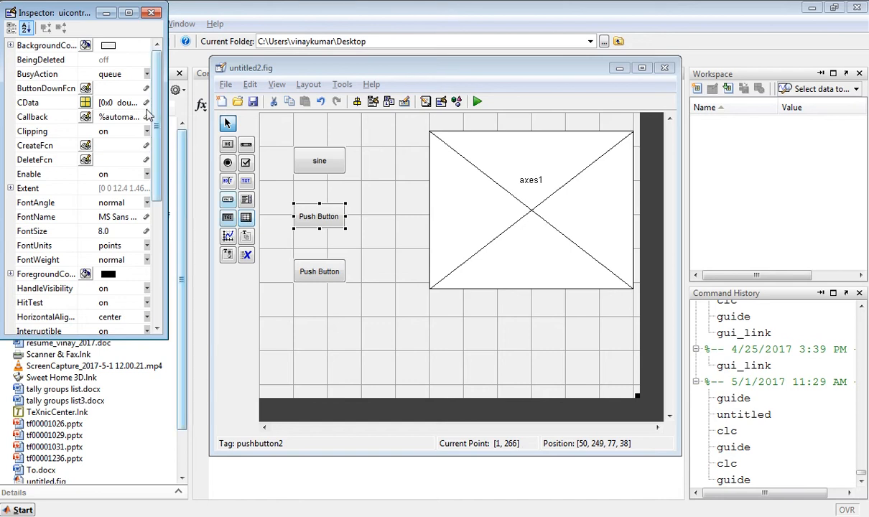
scroll(down, 3)
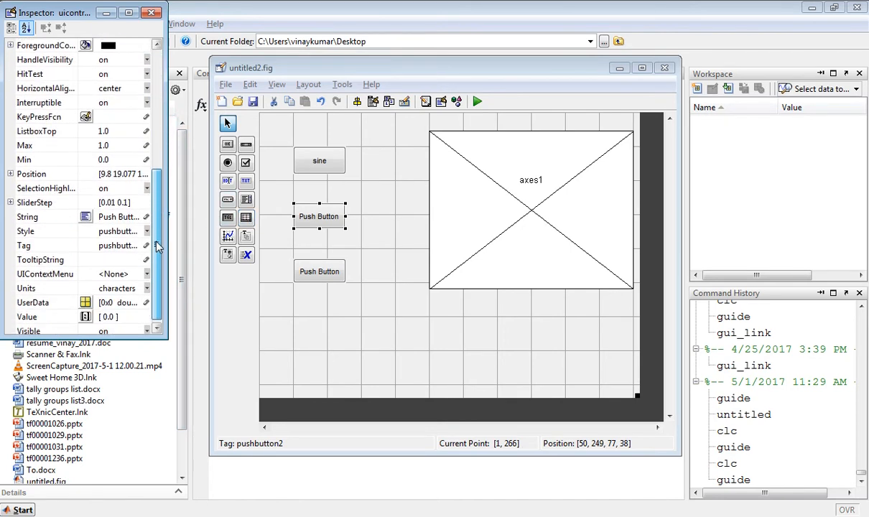
click(27, 213)
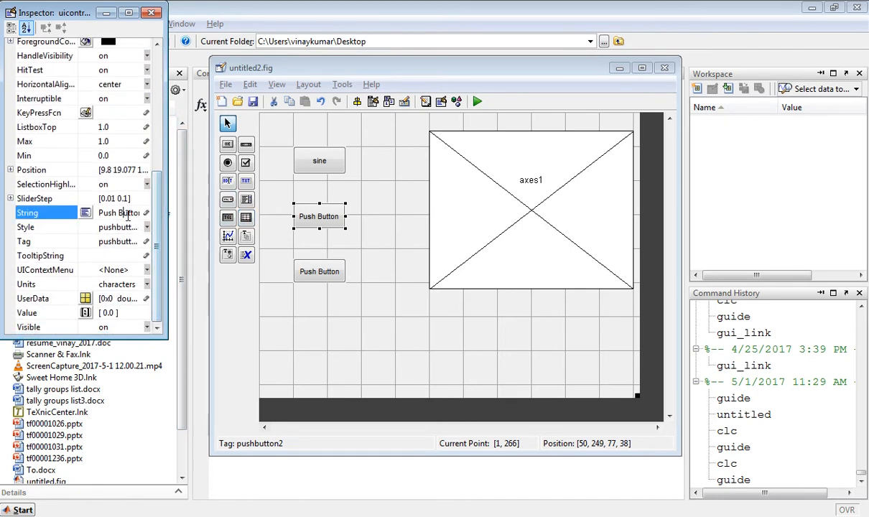
click(118, 212)
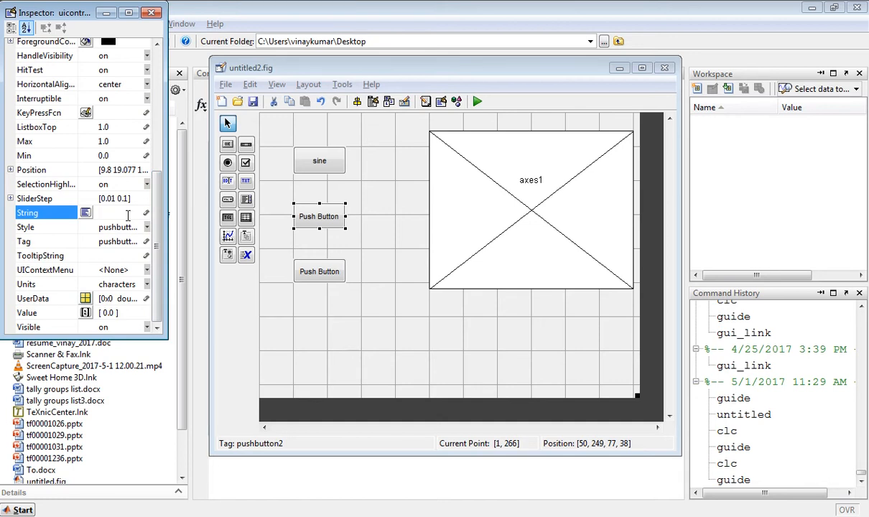
text(cosine)
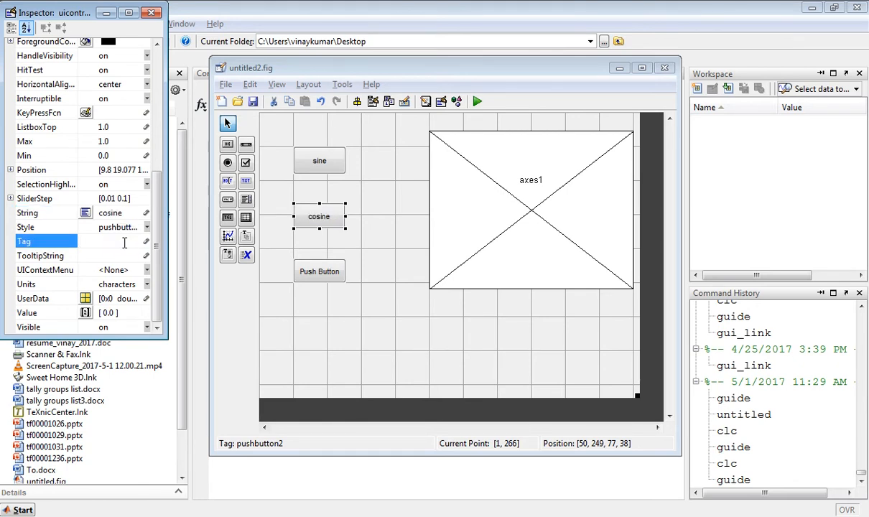
text(cos)
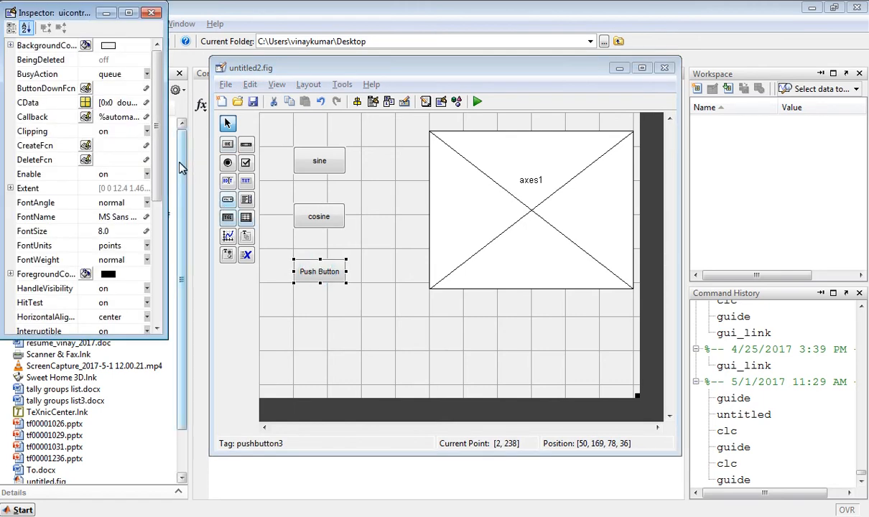
- Set the third button's String and Tag to tangent in the Property Inspector
scroll(down, 3)
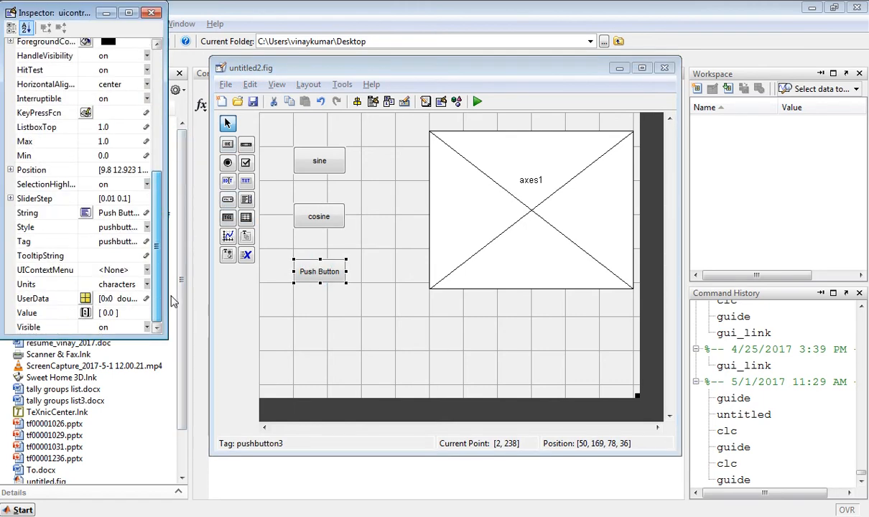
click(43, 213)
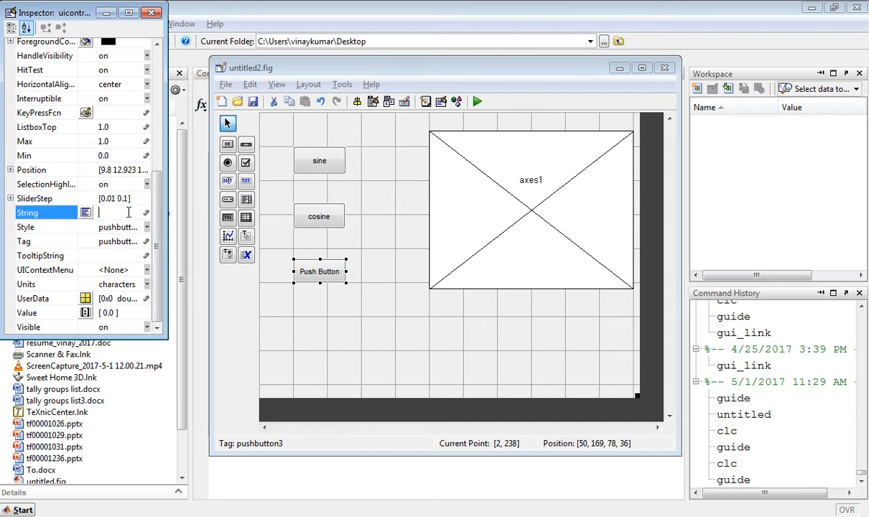
text(tangen)
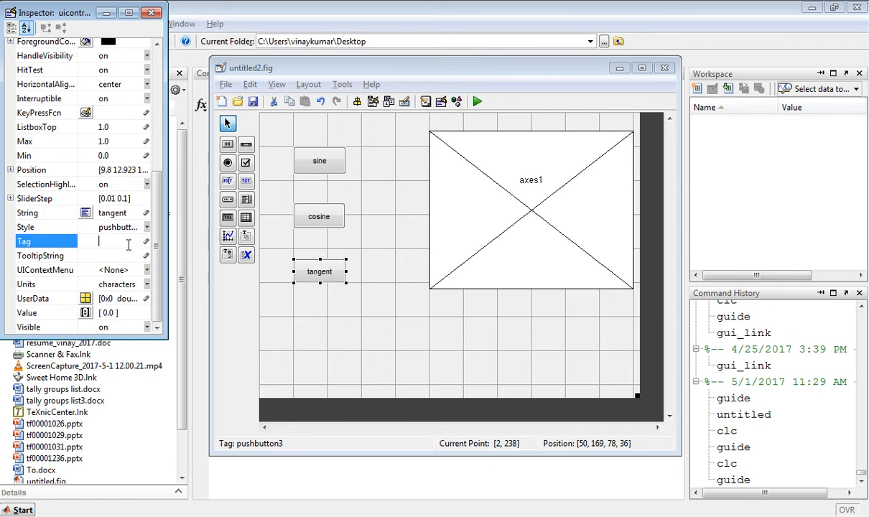
text(tangent)
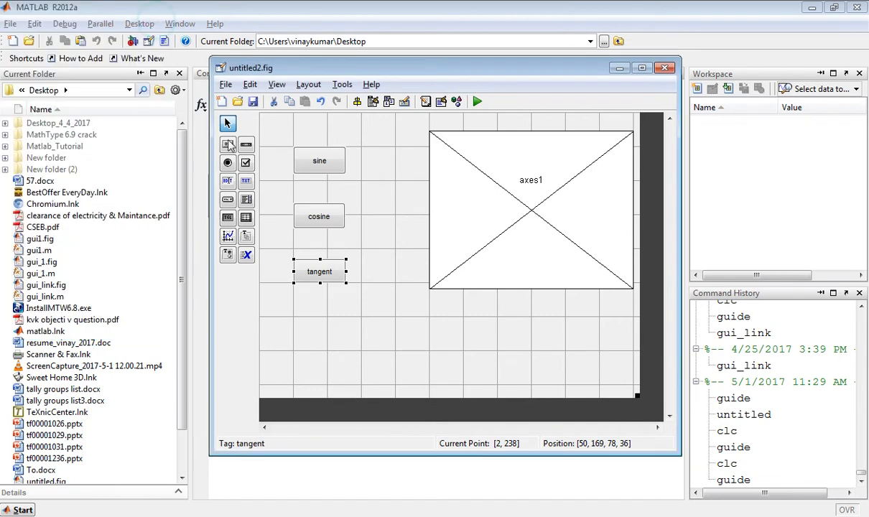
mouse_move(428, 247)
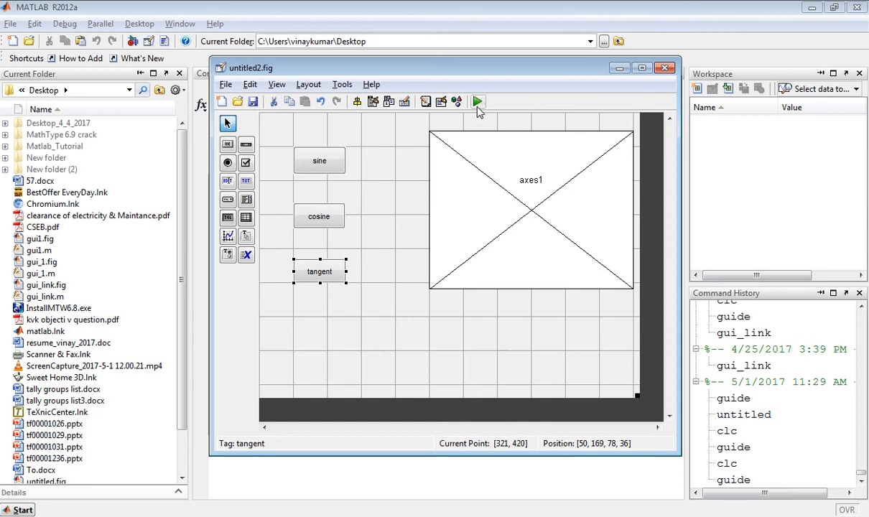
mouse_move(477, 100)
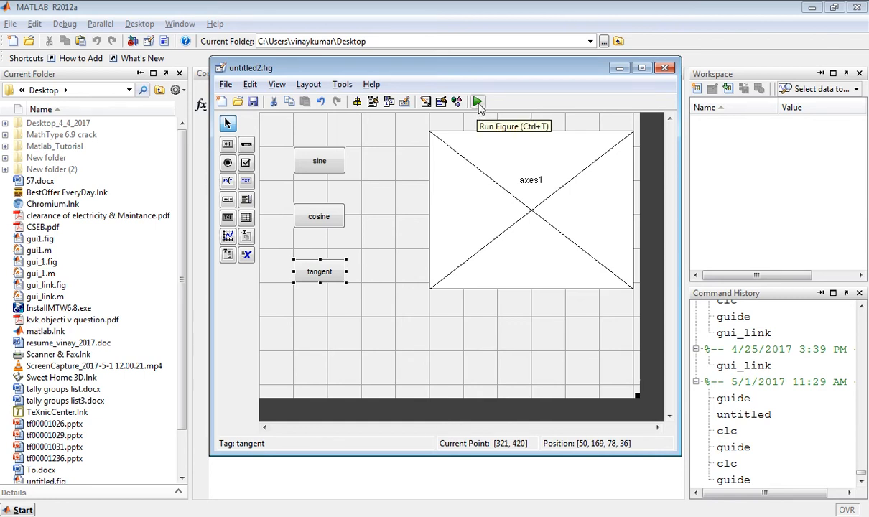
- Run the figure, saving it as untitled2 and replacing the existing untitled2.m
click(476, 100)
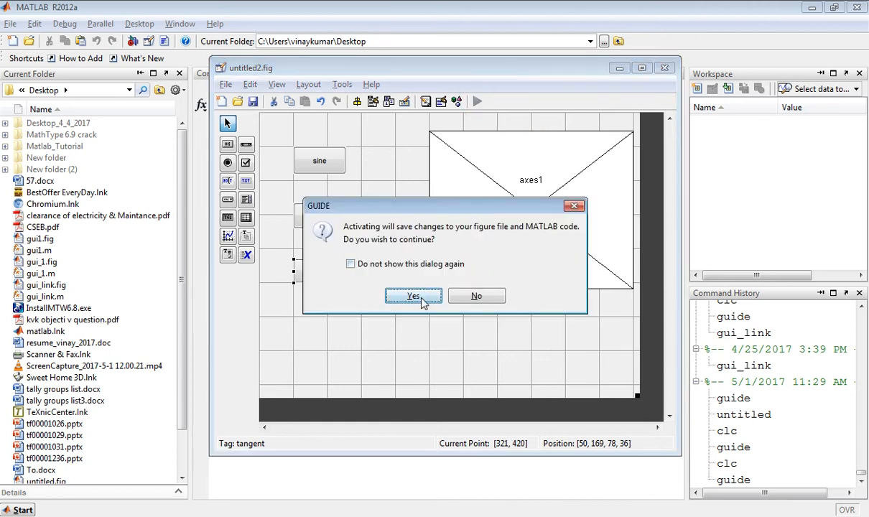
click(413, 296)
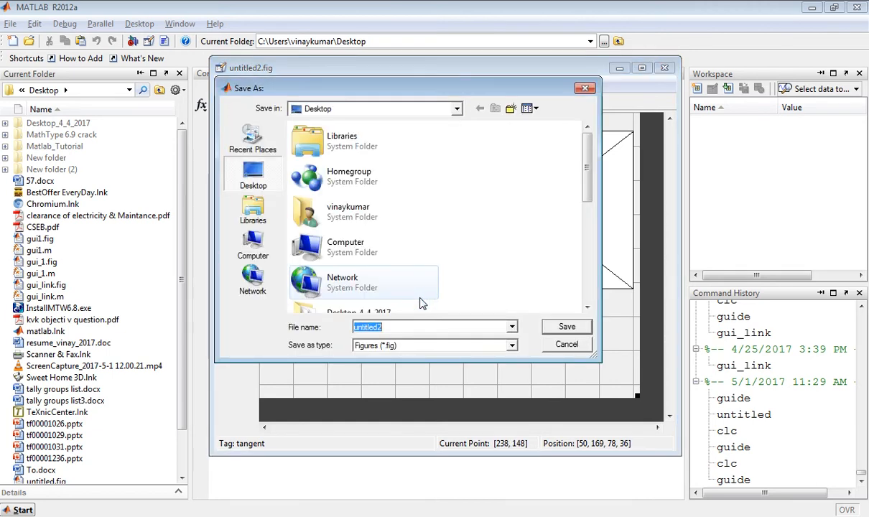
mouse_move(540, 310)
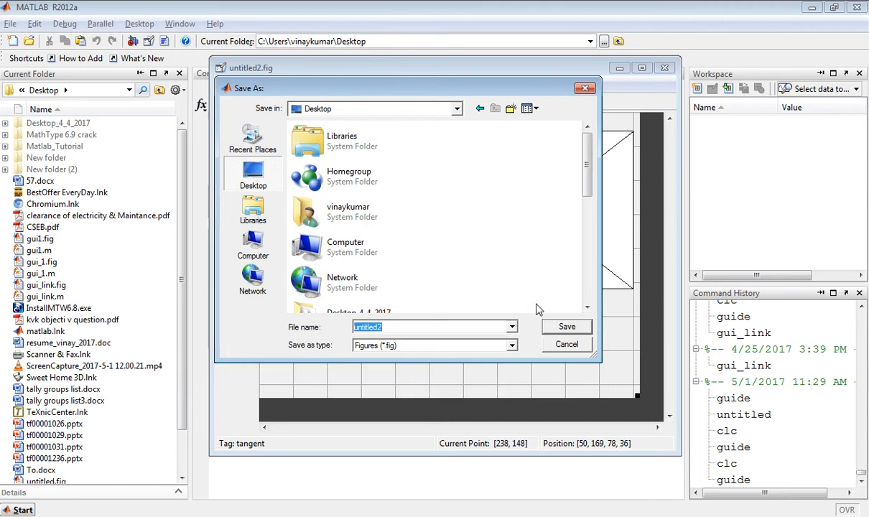
click(565, 328)
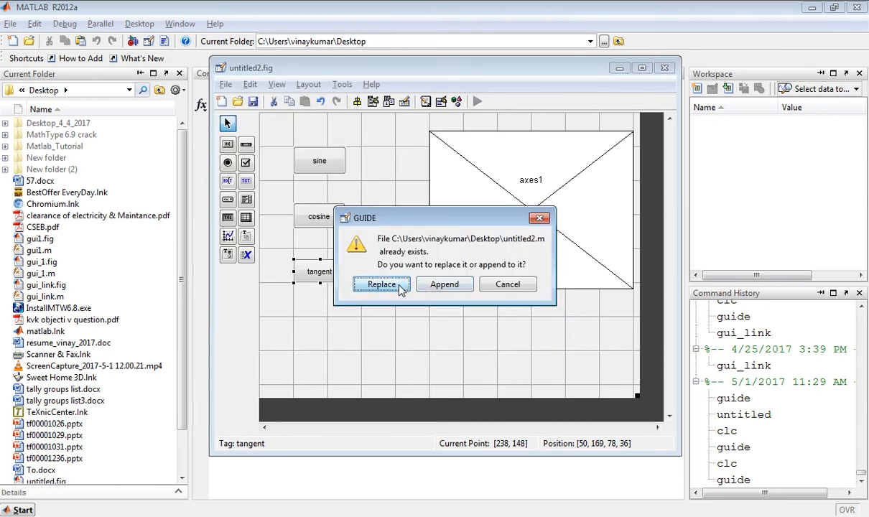
click(382, 284)
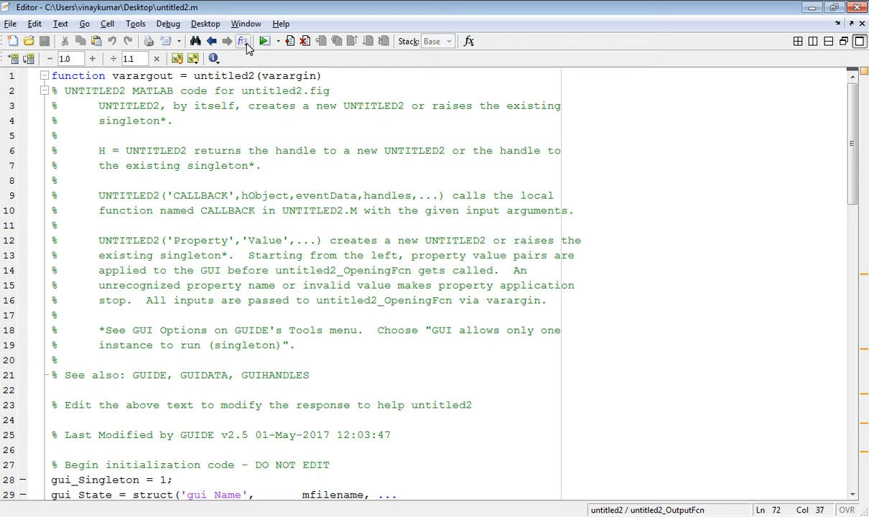
mouse_move(244, 41)
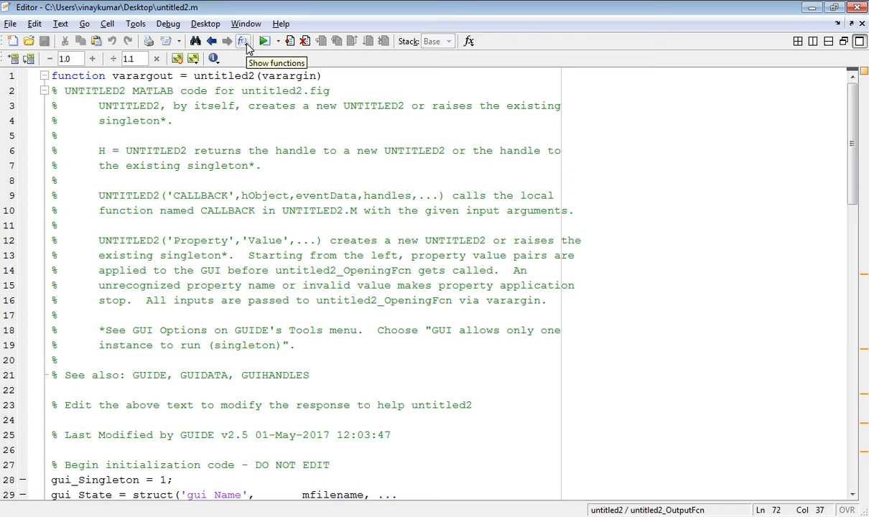
- Jump to sine_Callback via the Editor's Show Functions list
click(243, 40)
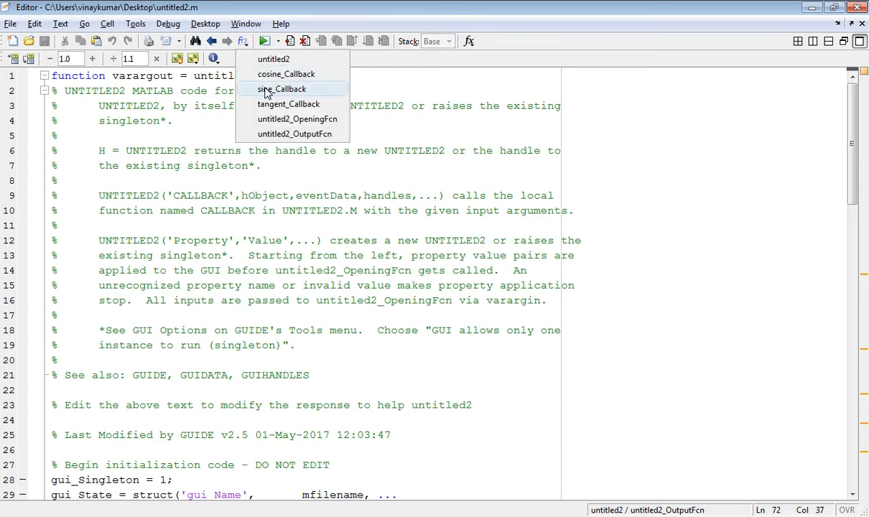
mouse_move(287, 93)
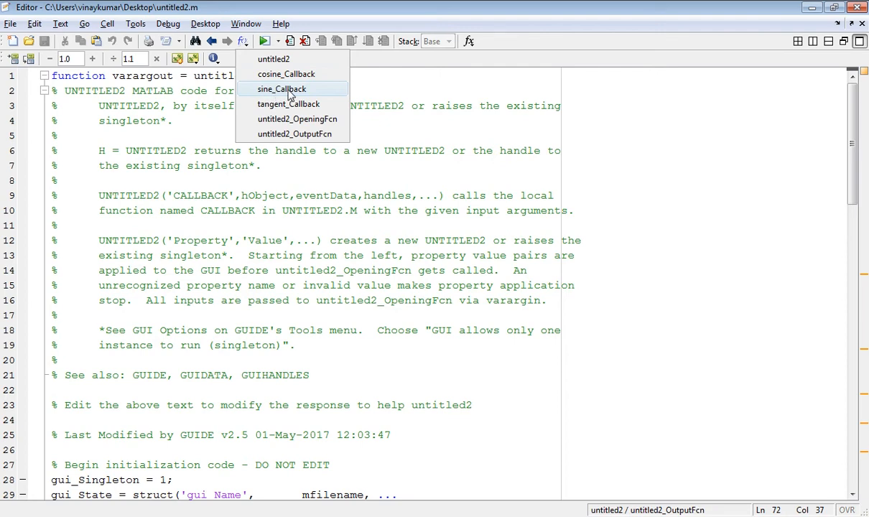
click(282, 89)
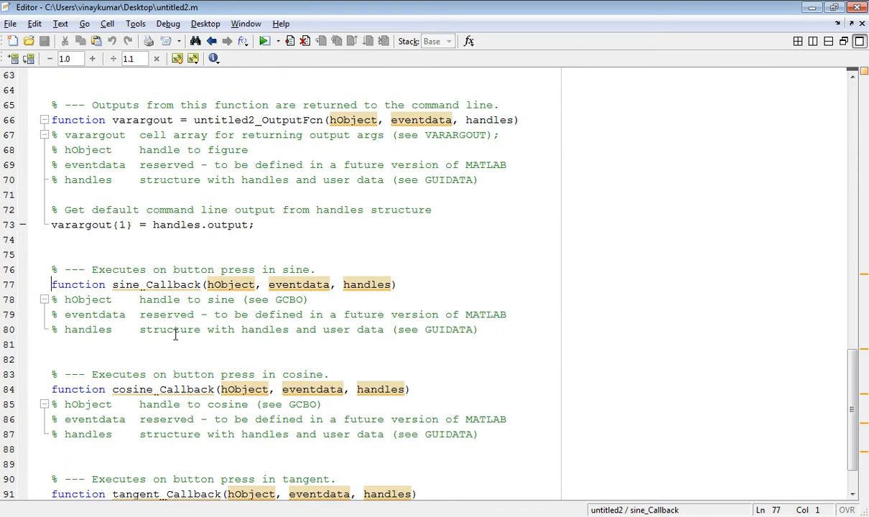
- In sine_Callback write t = 0:0.1:10; and y = sin(t);
click(135, 345)
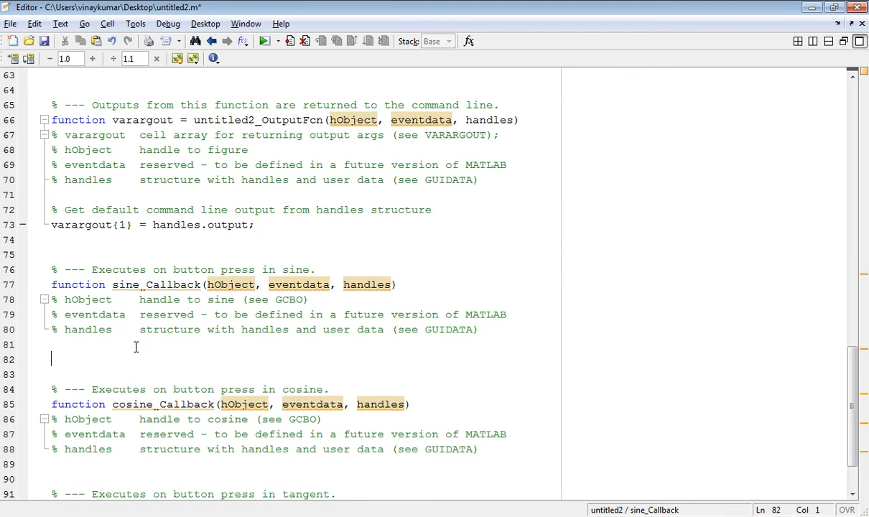
text(y =)
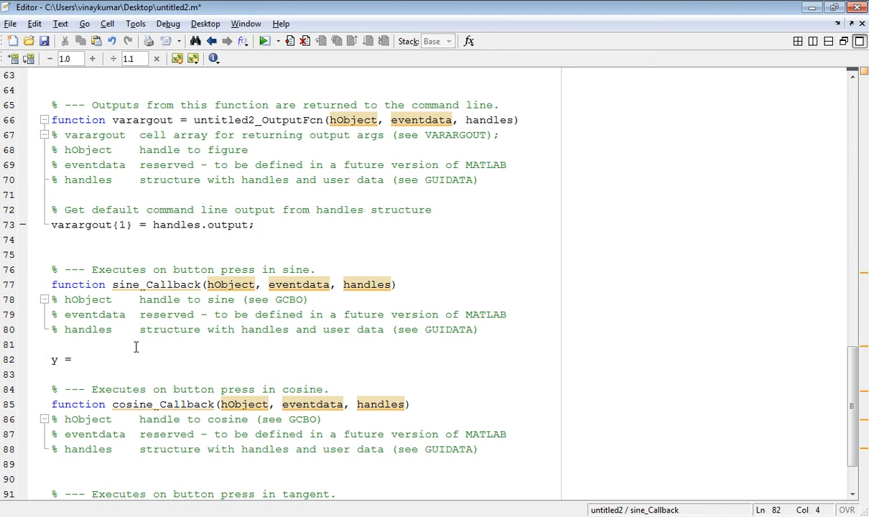
text(sin)
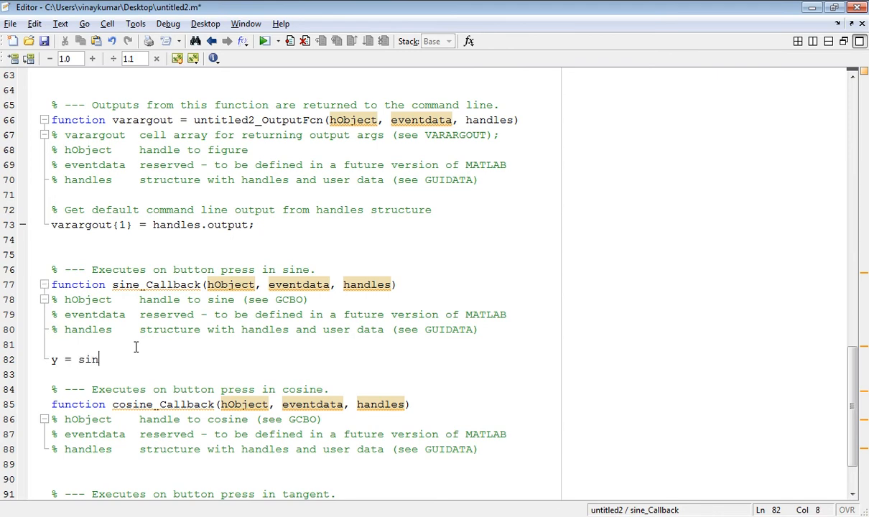
text((t))
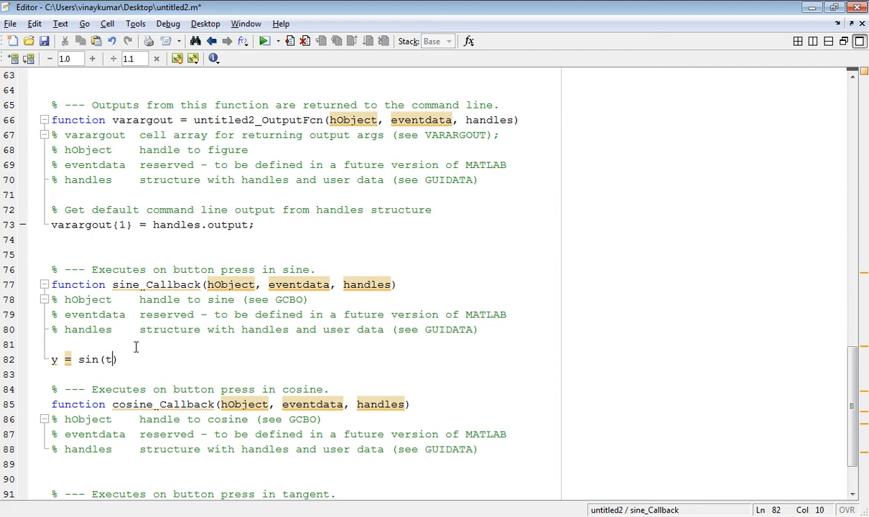
text();)
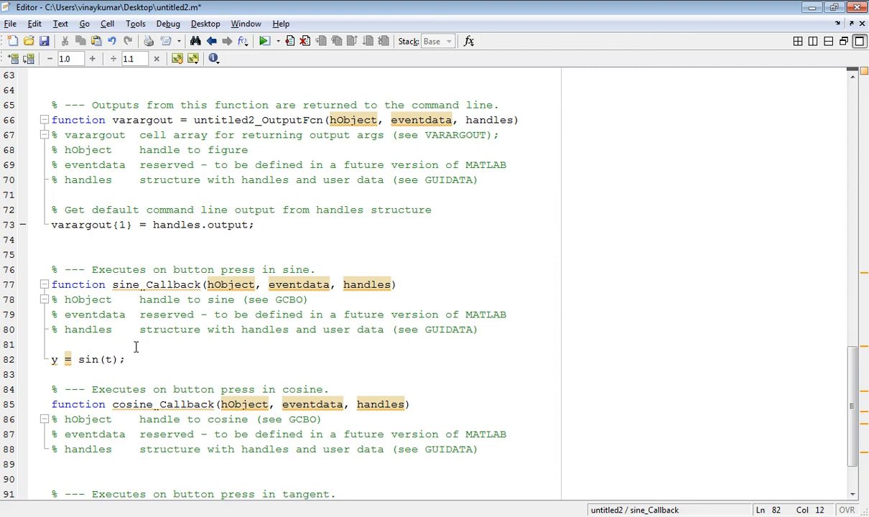
text(t =)
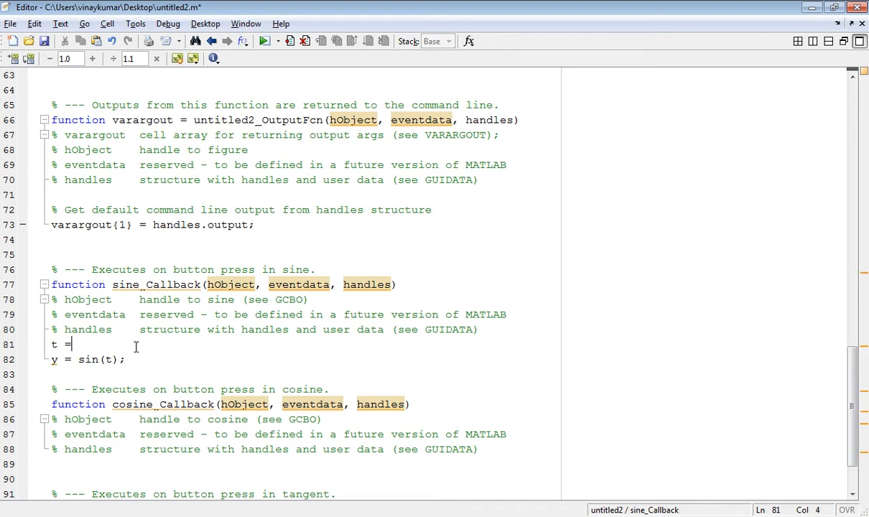
text(0:)
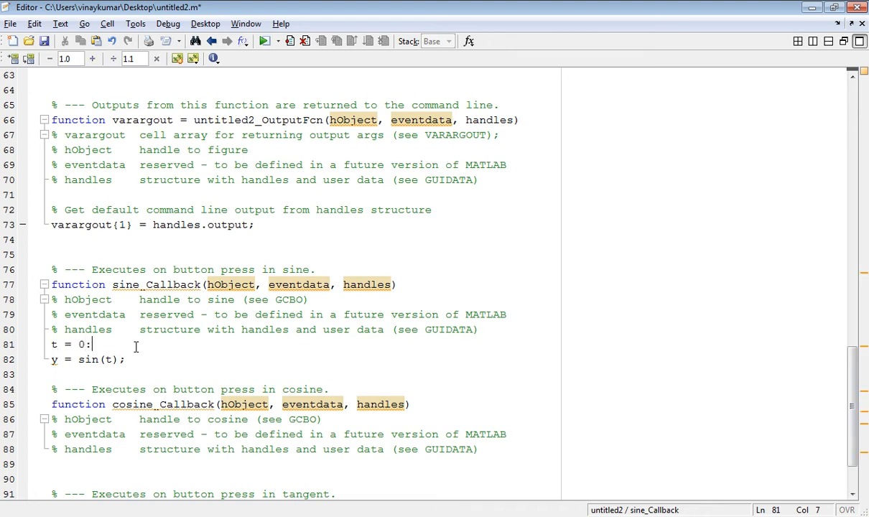
text(0.1)
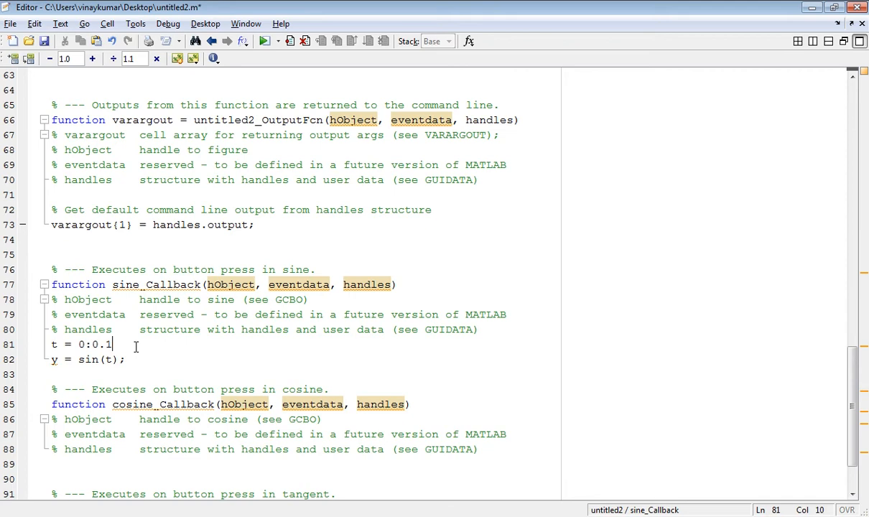
text(:10)
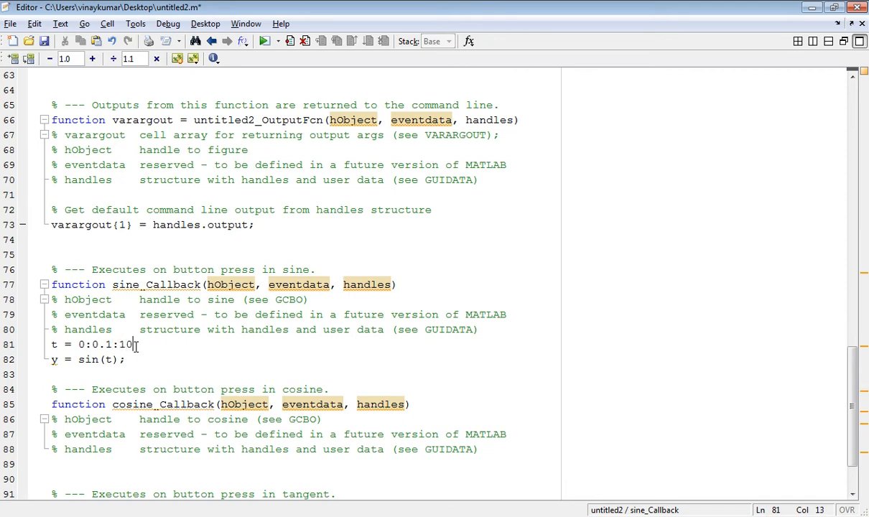
click(126, 359)
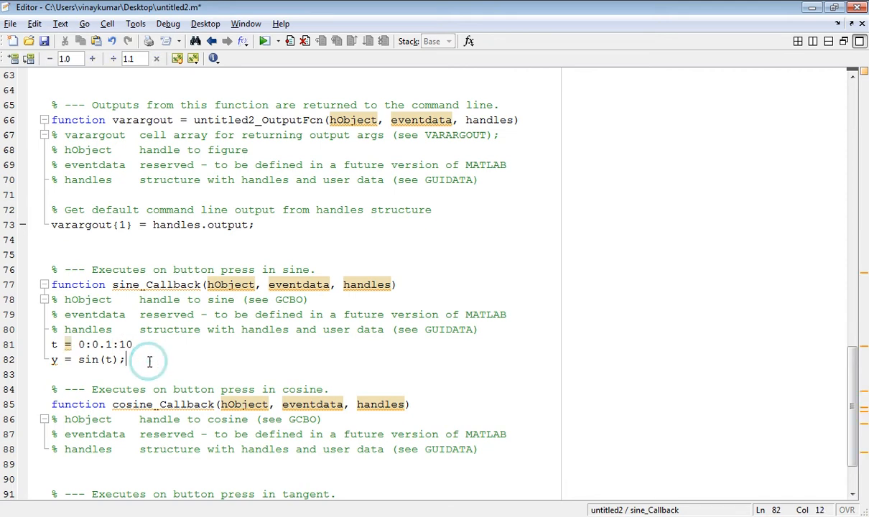
key(enter)
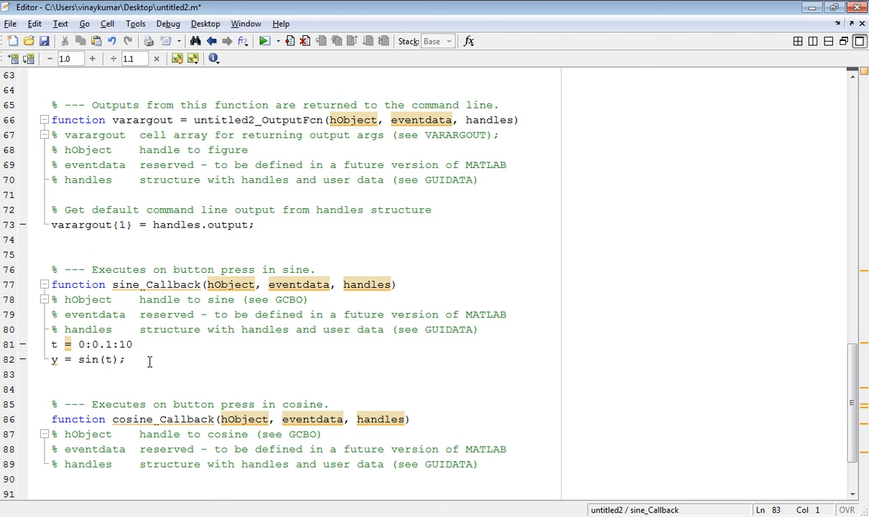
- Add axes(handles.axes1); plot(t,y); grid on; and select the four plotting lines
text(ax)
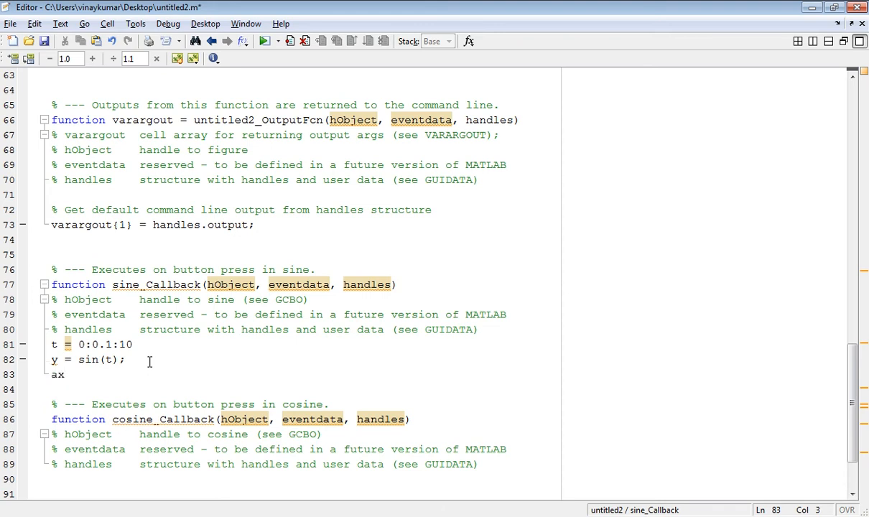
text(es)
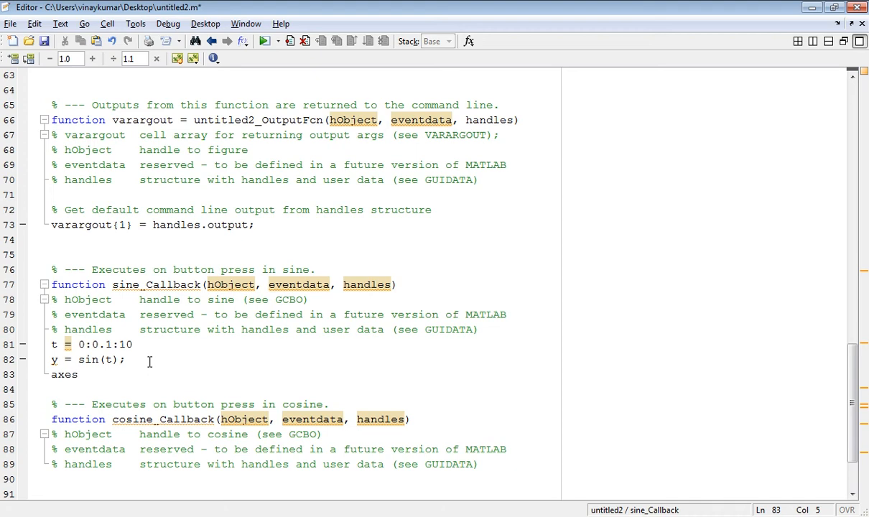
text(();)
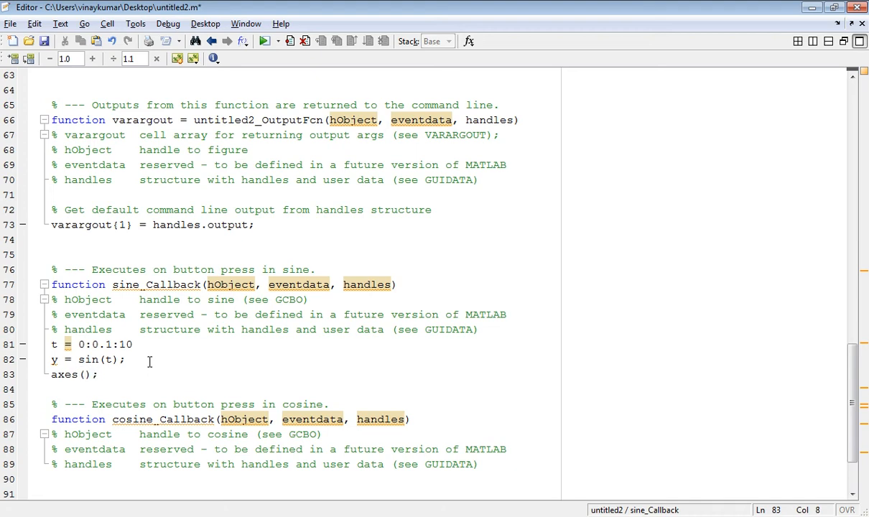
text(handles.)
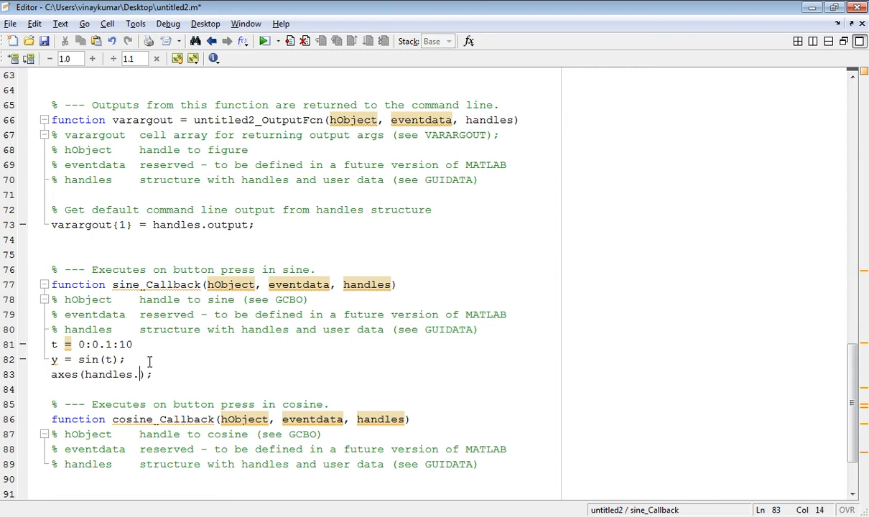
text(a)
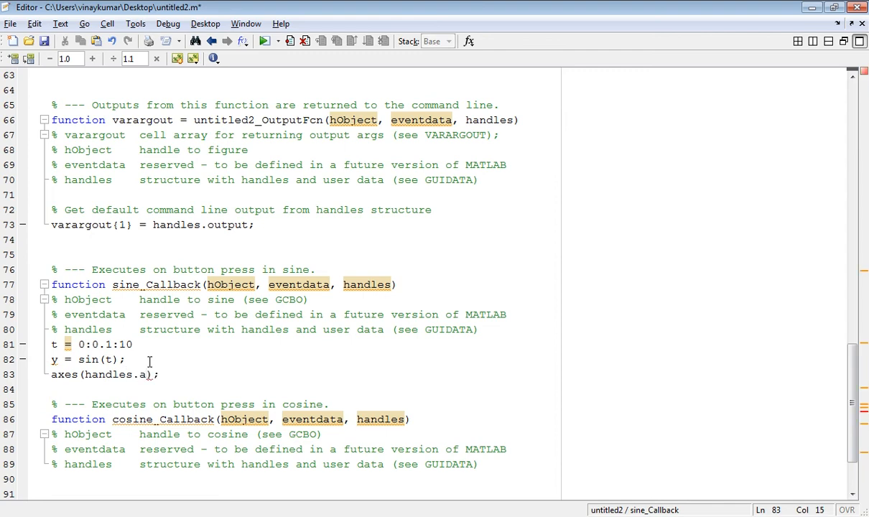
text(xes1)
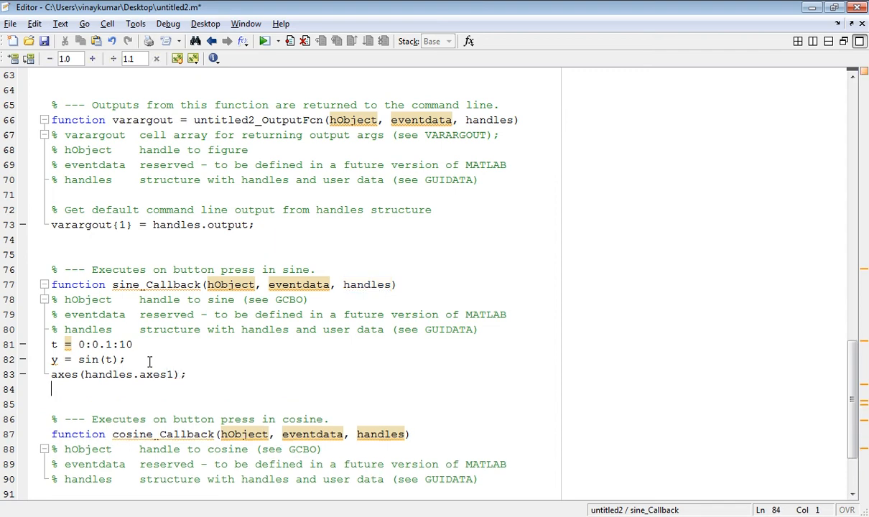
text(plot())
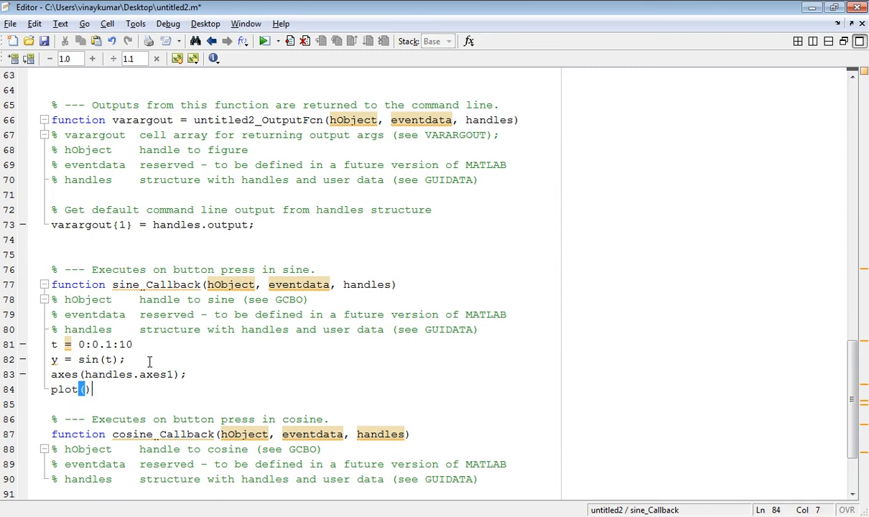
key(Backspace)
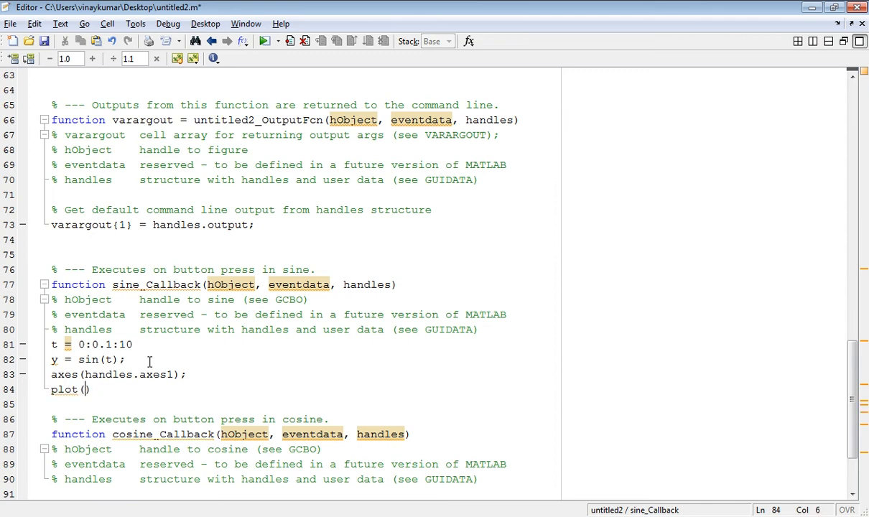
text(t,y)
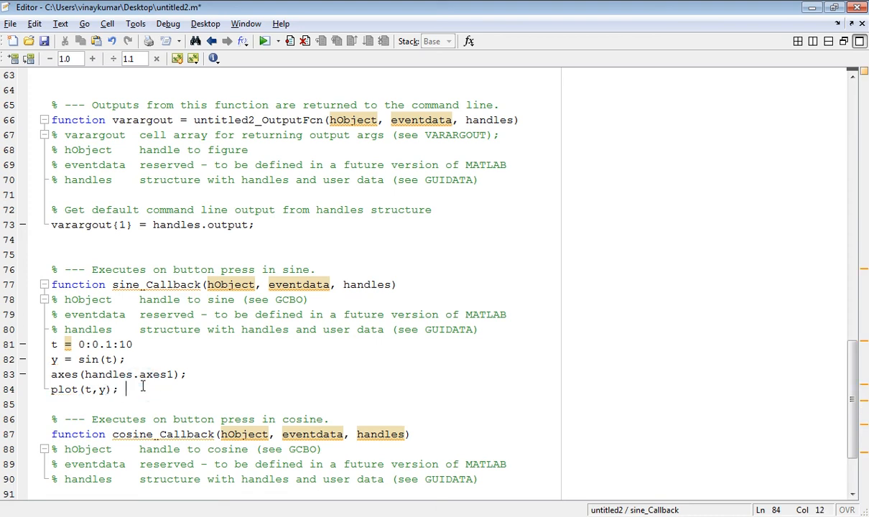
text(grid on;)
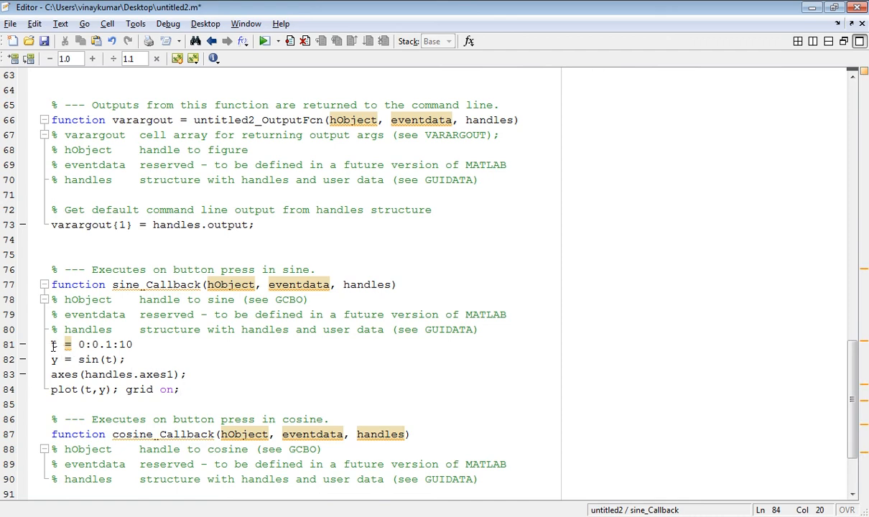
drag(52, 344, 180, 389)
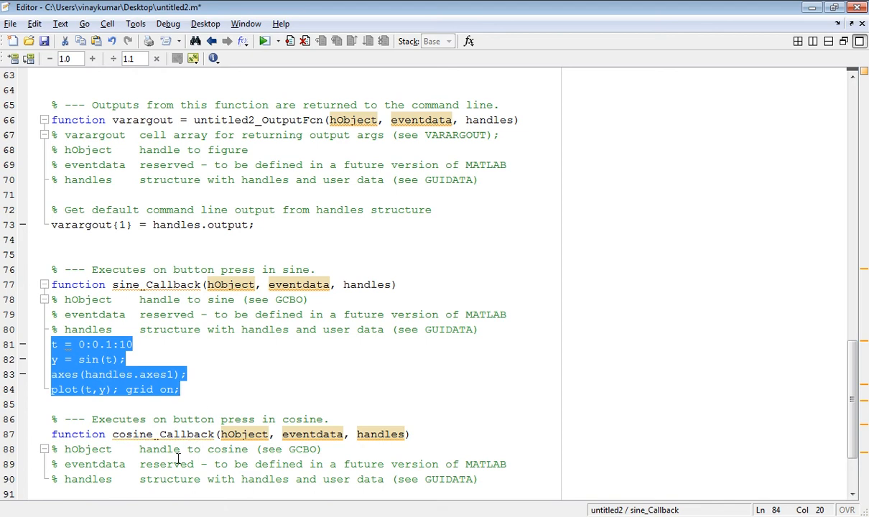
- Paste the plotting code into cosine_Callback and tangent_Callback, using cos(t) and tang(t)
scroll(down, 3)
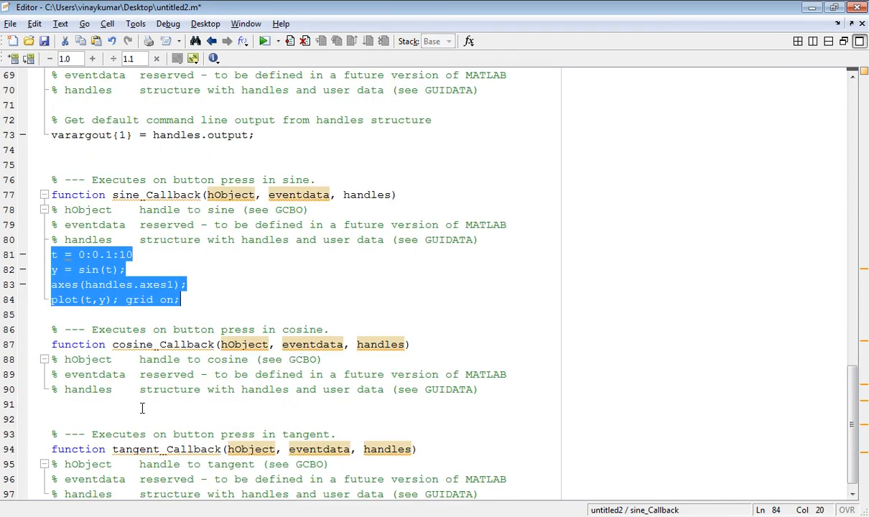
click(141, 404)
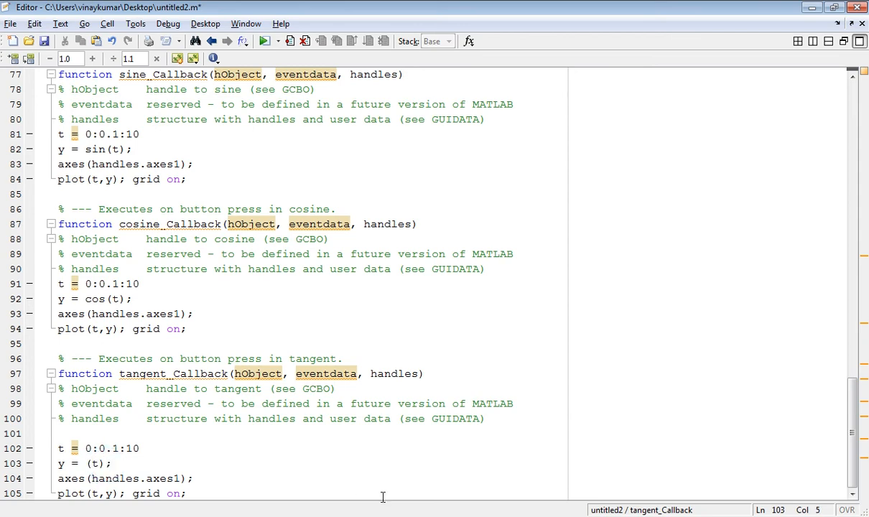
text(tang)
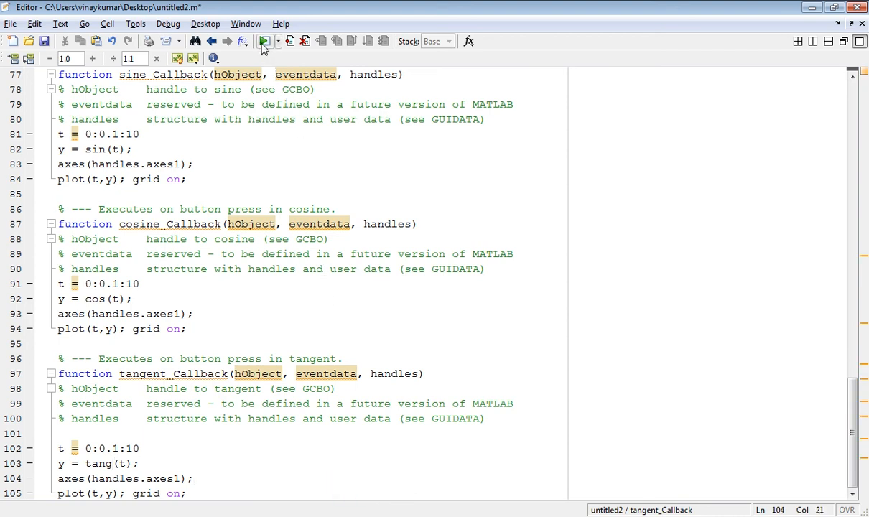
mouse_move(265, 40)
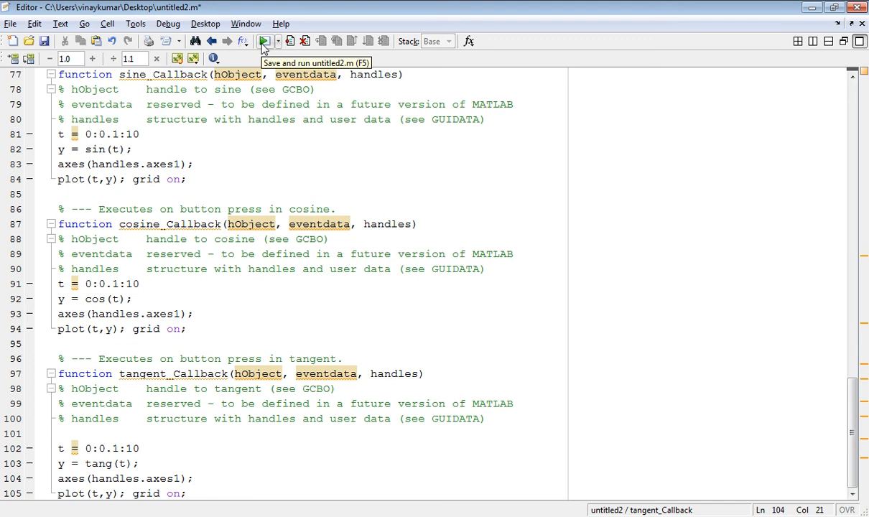
- Run the GUI and draw the sine wave, then the cosine wave, on axes1
click(265, 40)
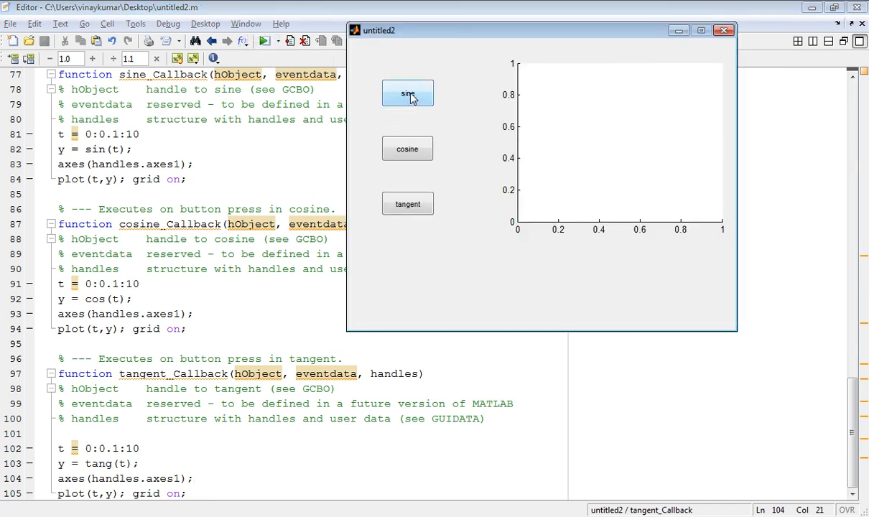
click(408, 94)
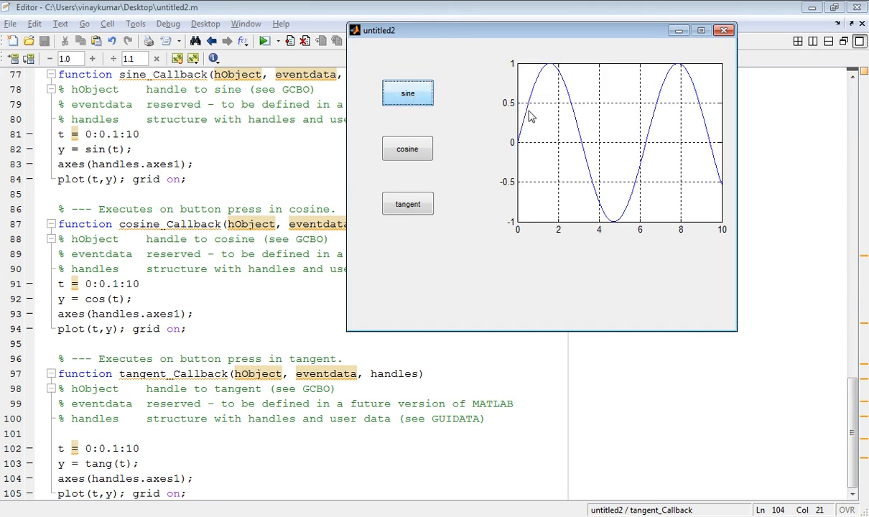
mouse_move(687, 98)
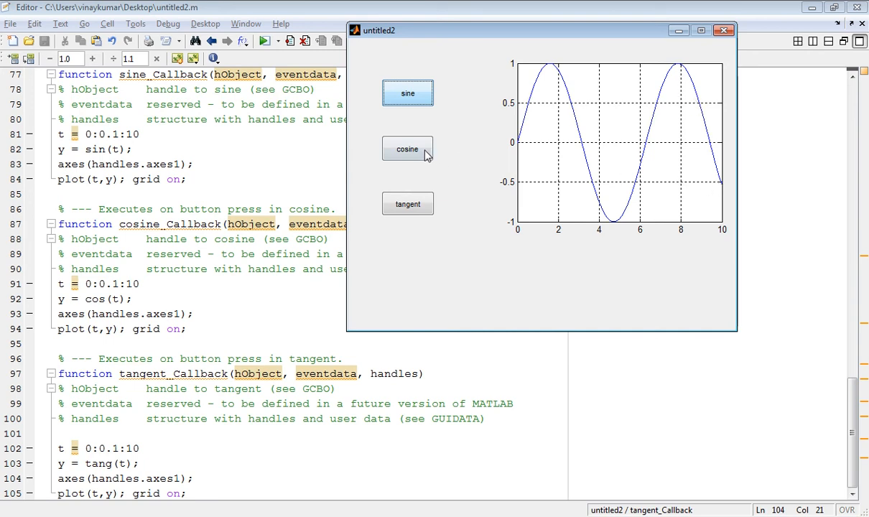
click(408, 147)
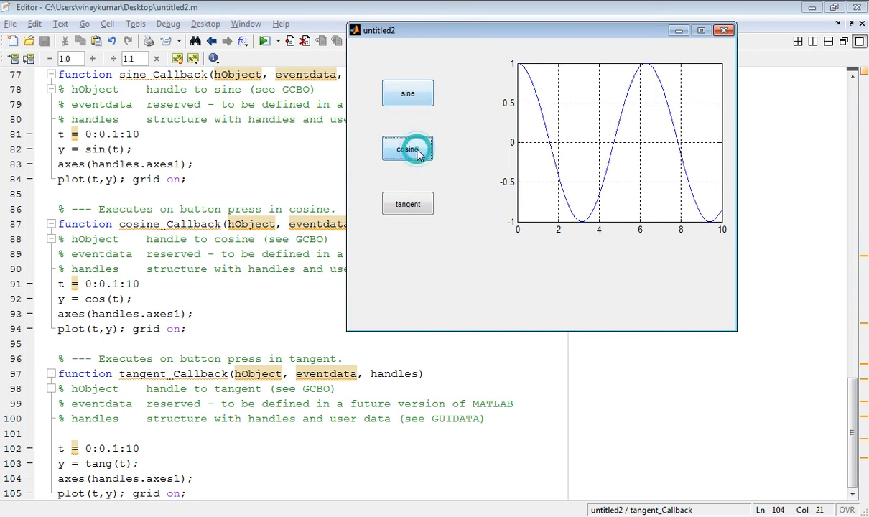
click(407, 148)
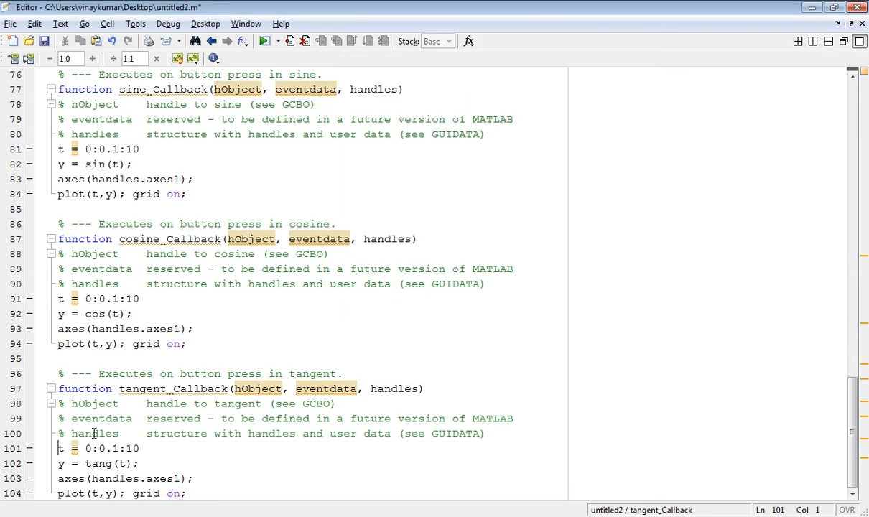
- Rerun the GUI, then correct tang(t) to tan(t) in tangent_Callback
click(264, 41)
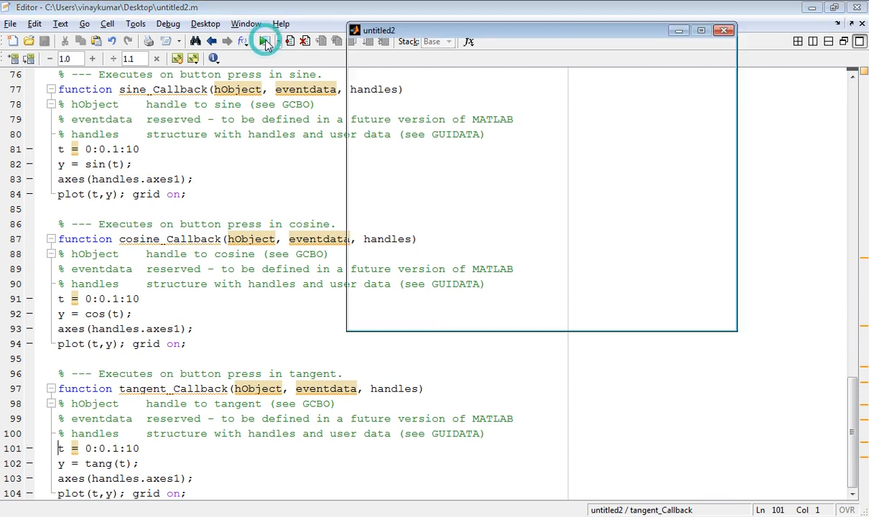
click(265, 40)
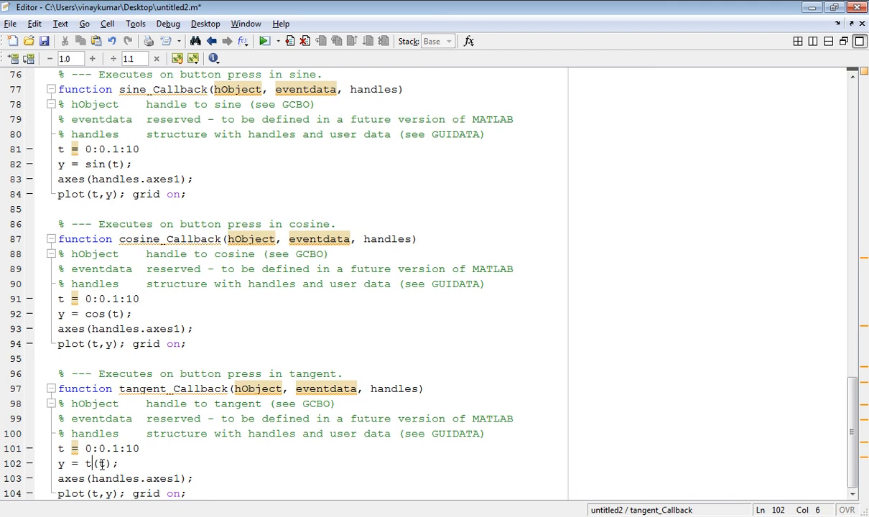
text(a)
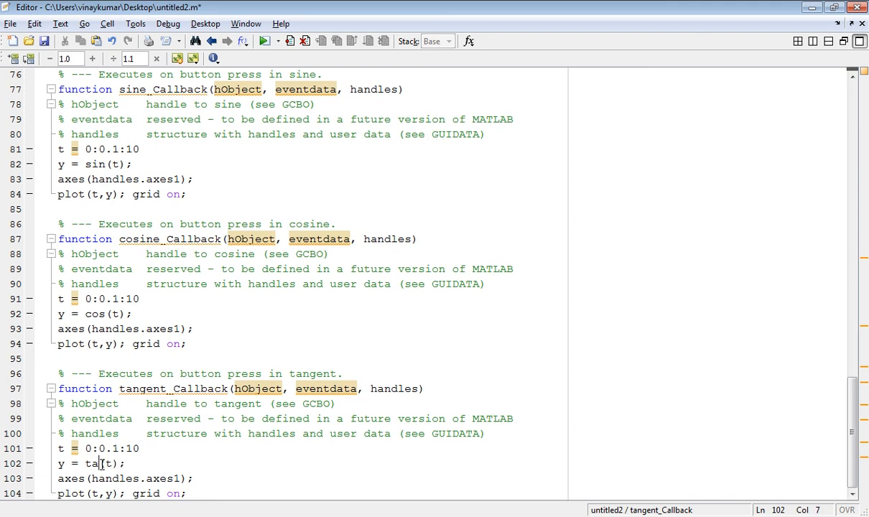
text(n)
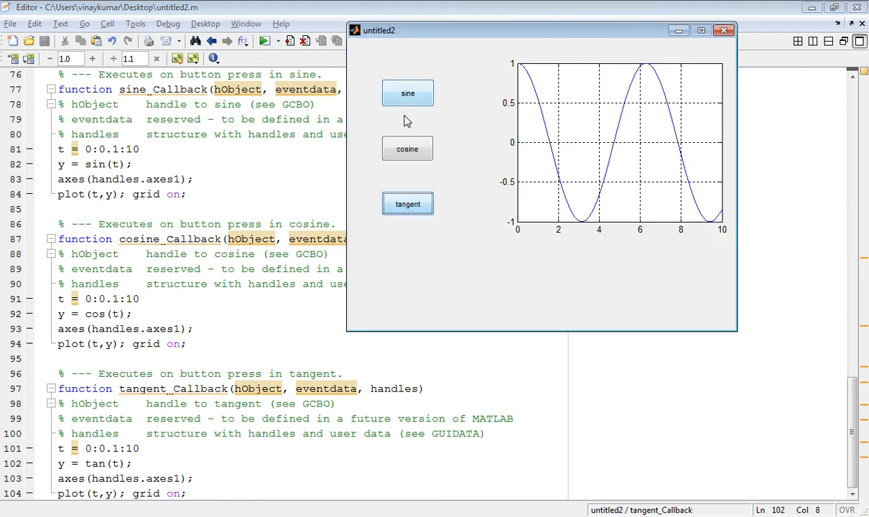
- Plot tangent, sine, cosine and tangent again to confirm the corrected tan(t) curve
click(408, 204)
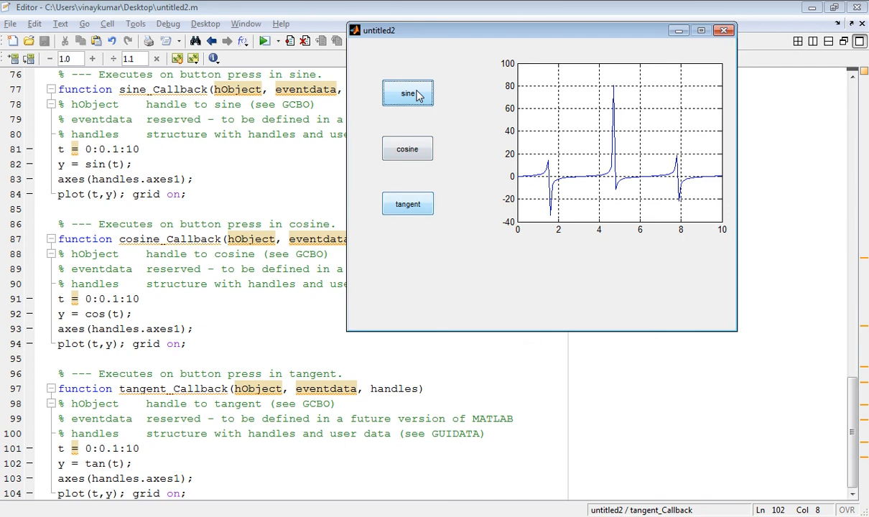
click(408, 93)
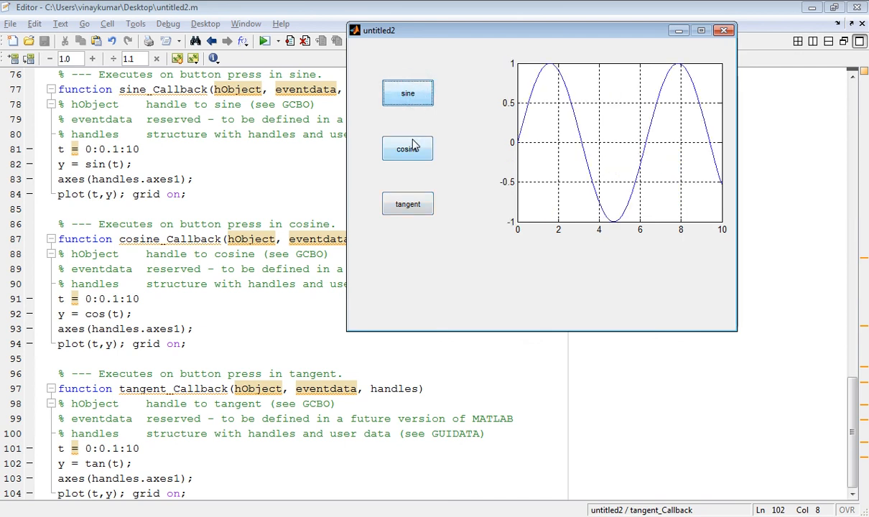
click(408, 148)
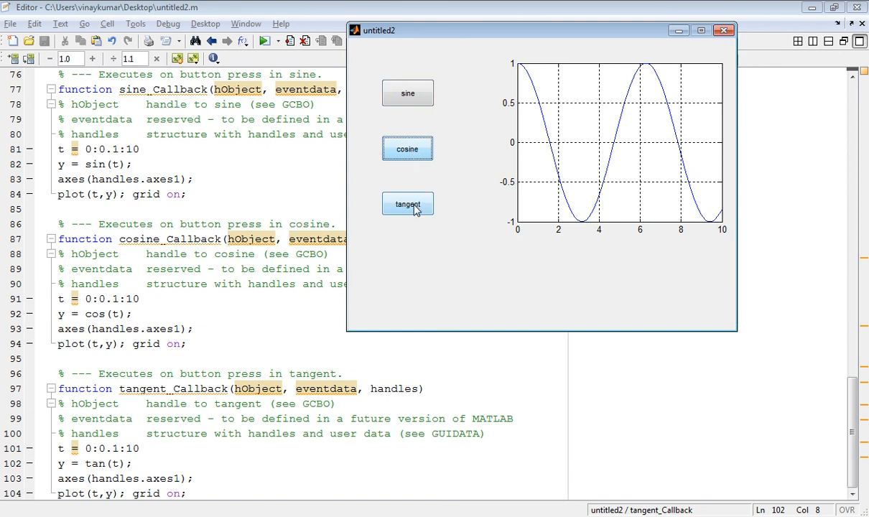
click(408, 204)
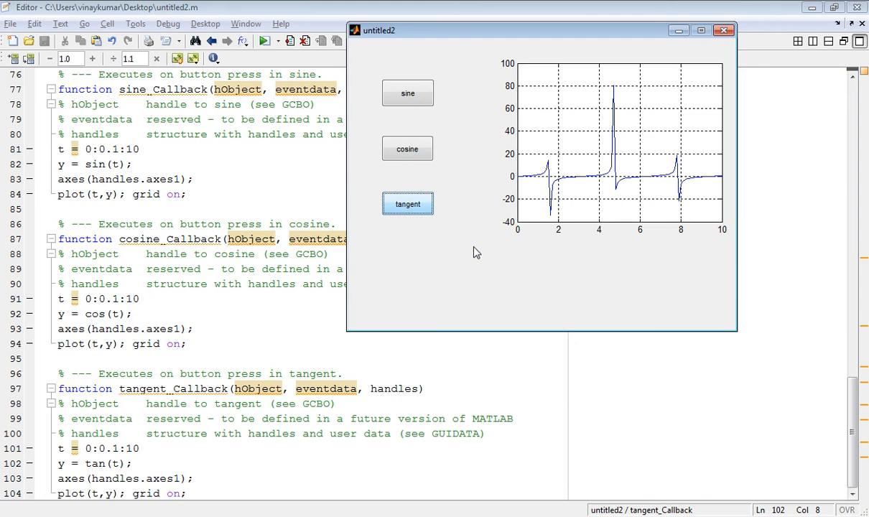